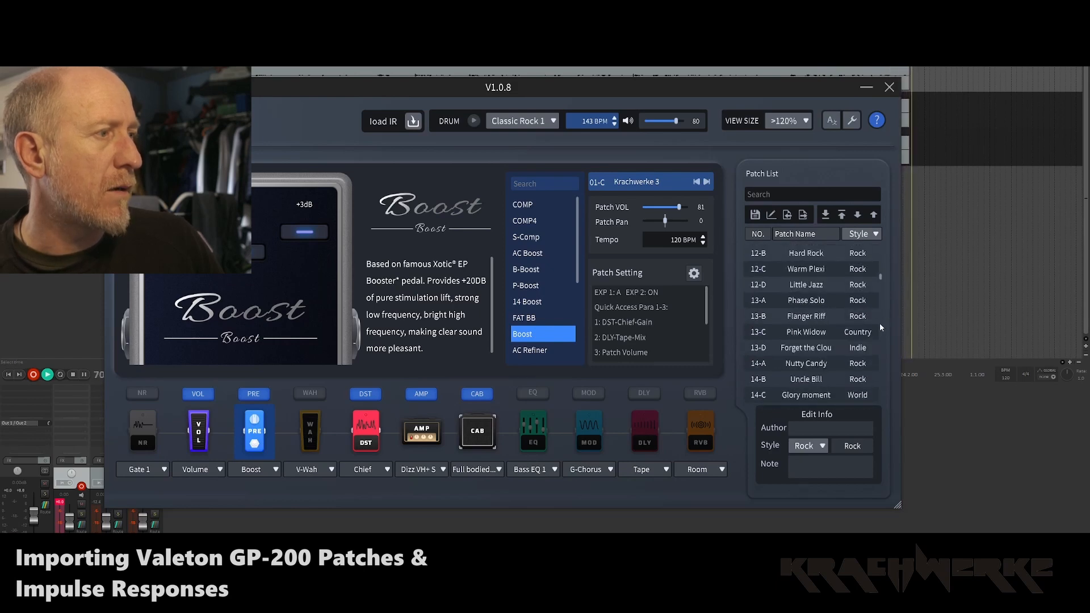
- Audition the patches in slots 01-A and 01-B, then return to the Krachwerke 3 patch
{"action": "scroll", "scroll_direction": "down", "scroll_amount": 3}
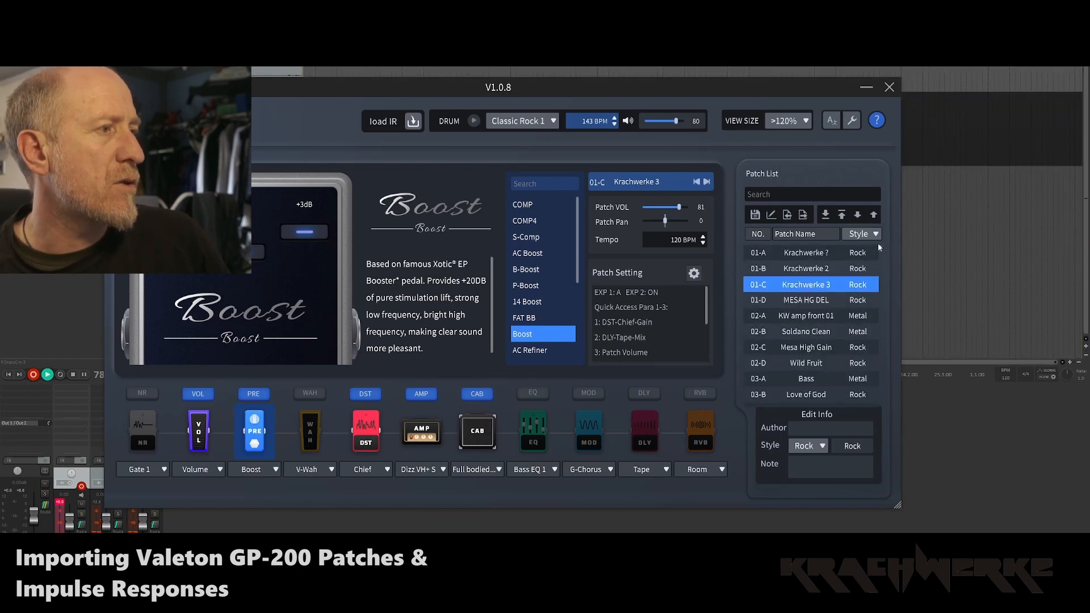
{"action": "left_click", "coordinate": [805, 252]}
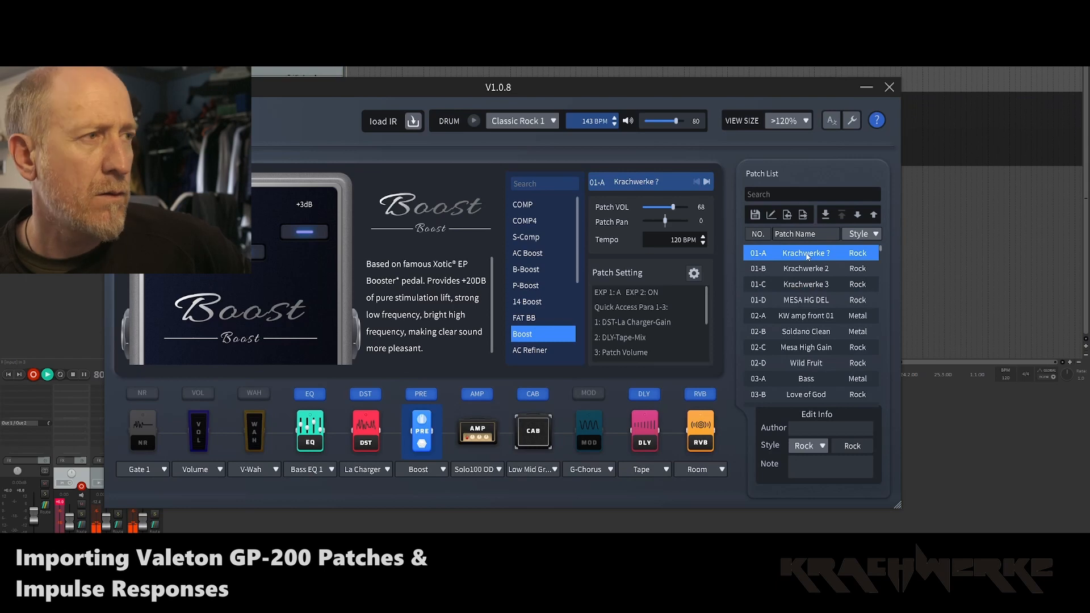
{"action": "left_click", "coordinate": [806, 268]}
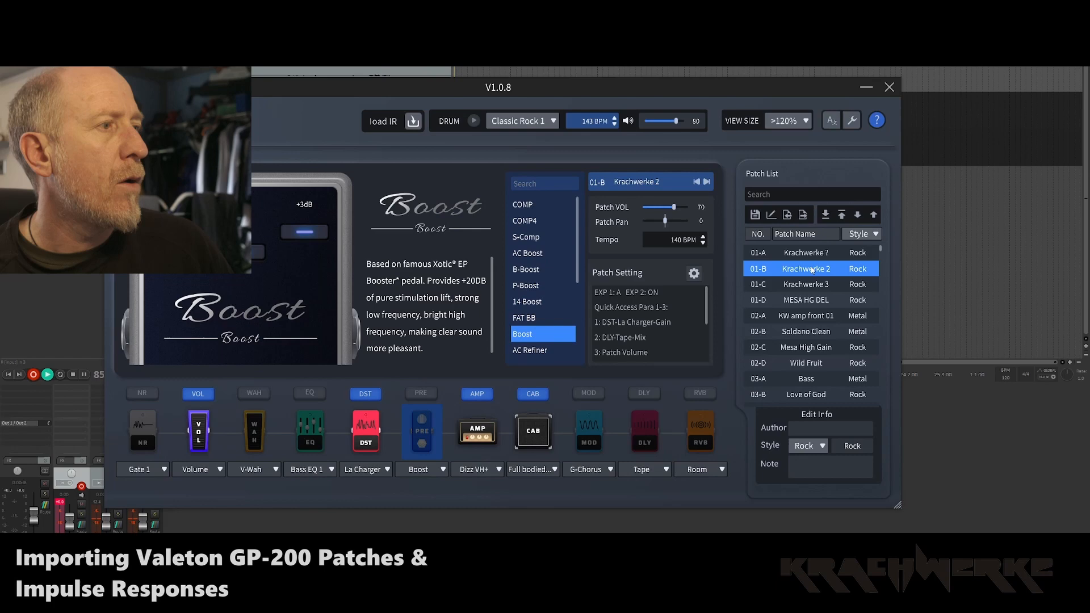
{"action": "left_click", "coordinate": [806, 284]}
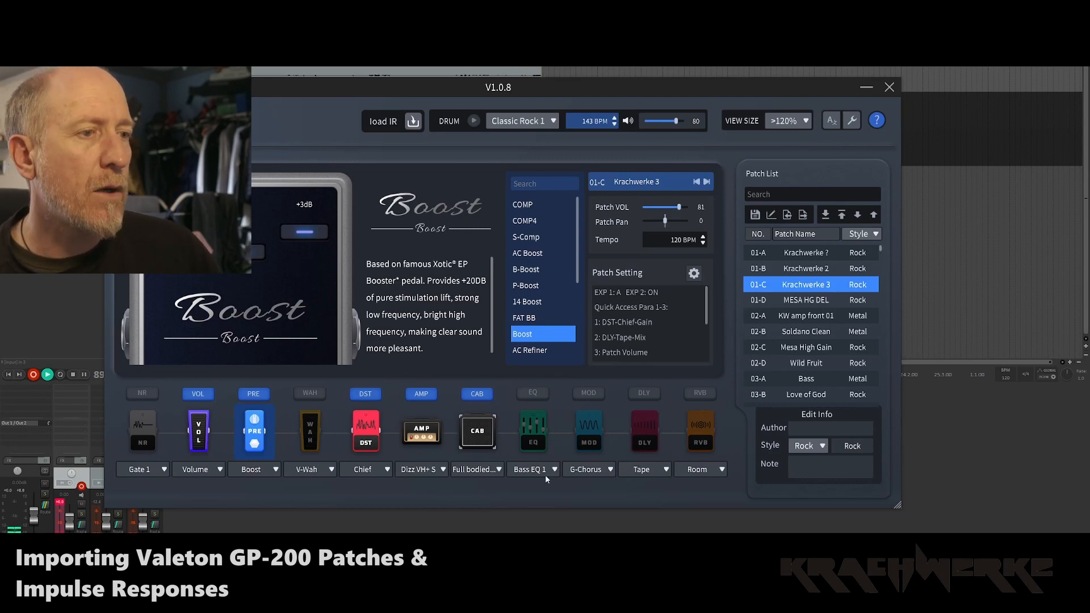
- Show Krachwerke 3's CAB block settings and bring the cab list down to the User IR entries
{"action": "left_click", "coordinate": [476, 429]}
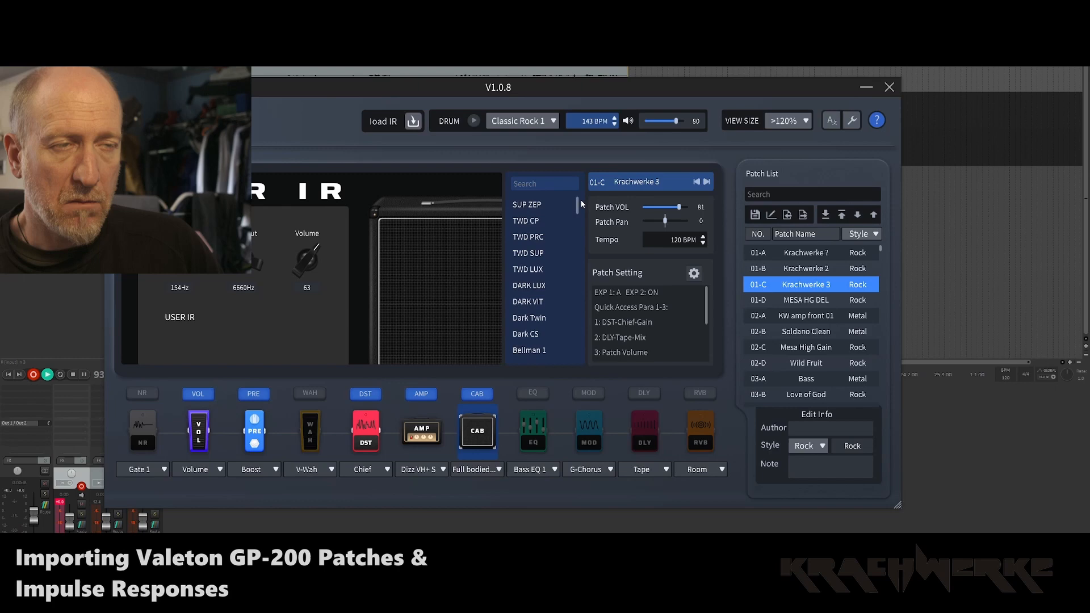
{"action": "scroll", "scroll_direction": "down", "scroll_amount": 3}
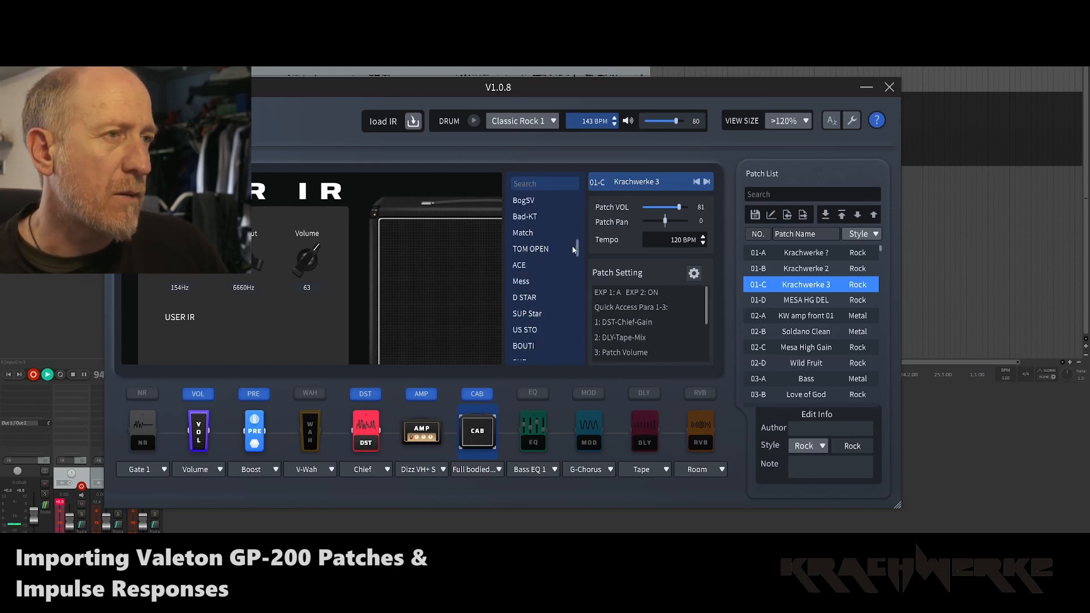
{"action": "scroll", "scroll_direction": "down", "scroll_amount": 3}
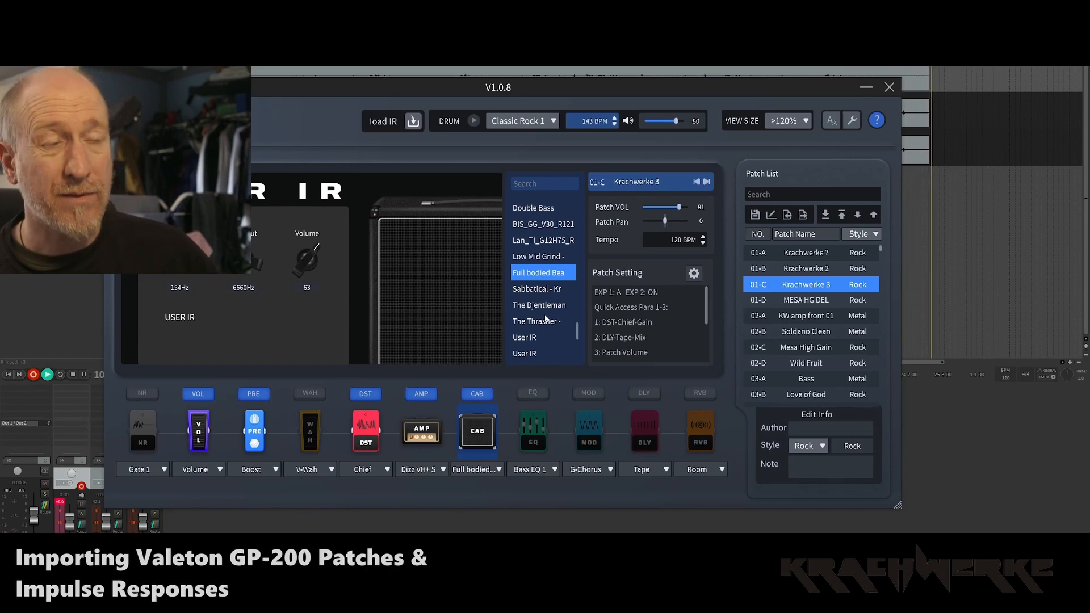
{"action": "mouse_move", "coordinate": [763, 308]}
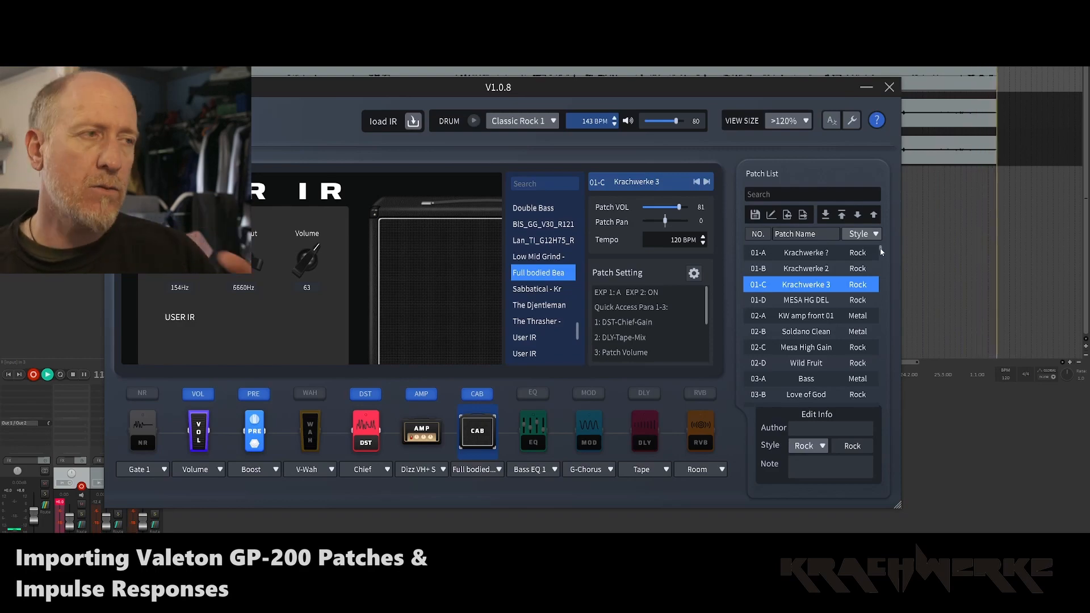
{"action": "scroll", "scroll_direction": "down", "scroll_amount": 3}
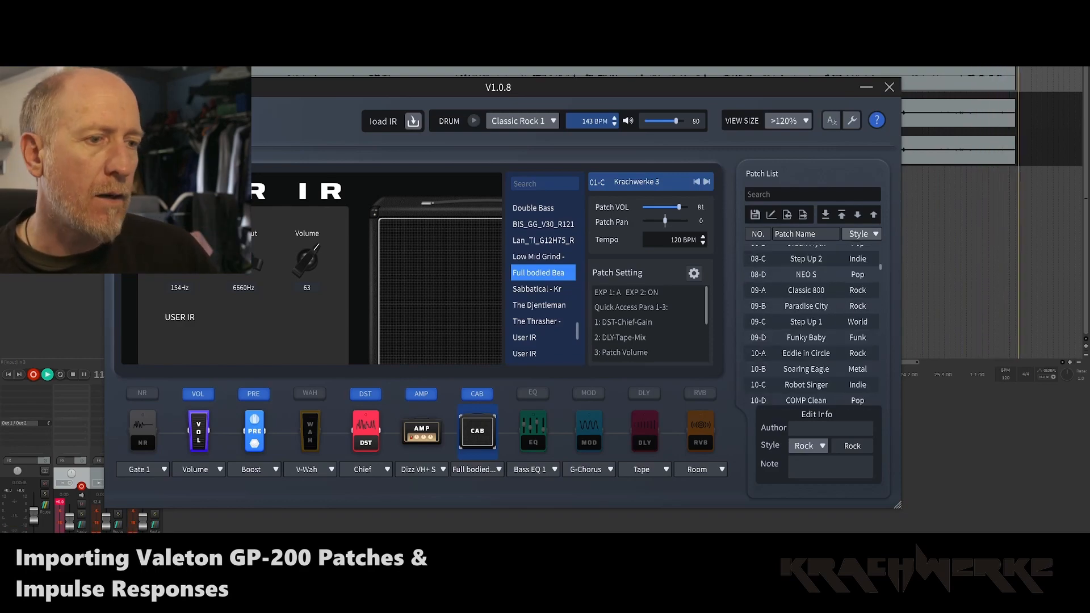
- Browse Krach Drive 2 (D:) > Krachwerke Videos > Valeton Patch and IR load > Patches, then return to the editor
{"action": "left_click", "coordinate": [392, 120]}
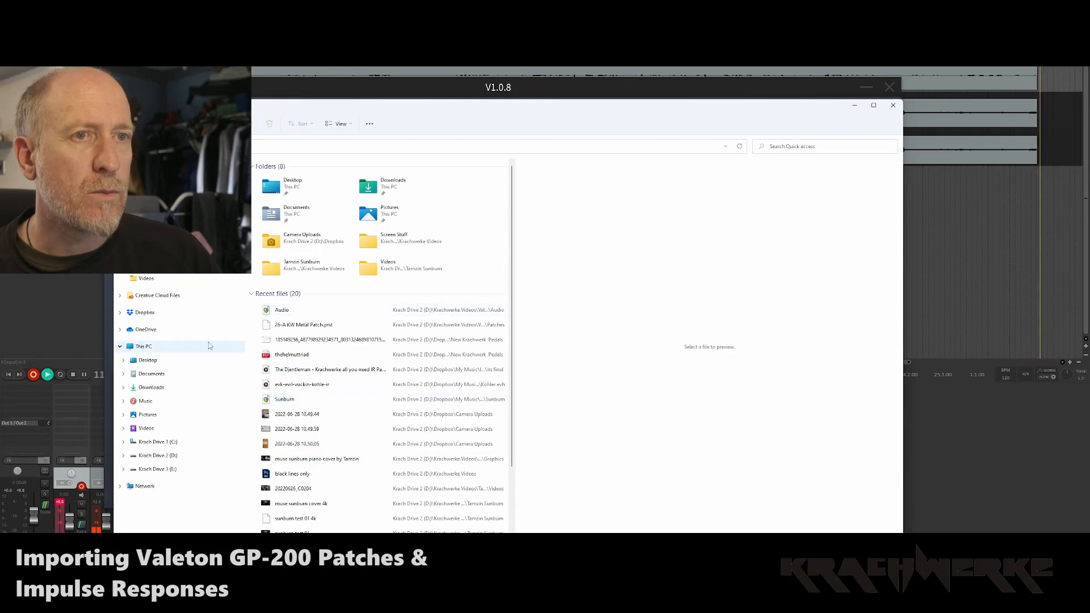
{"action": "left_click", "coordinate": [158, 456]}
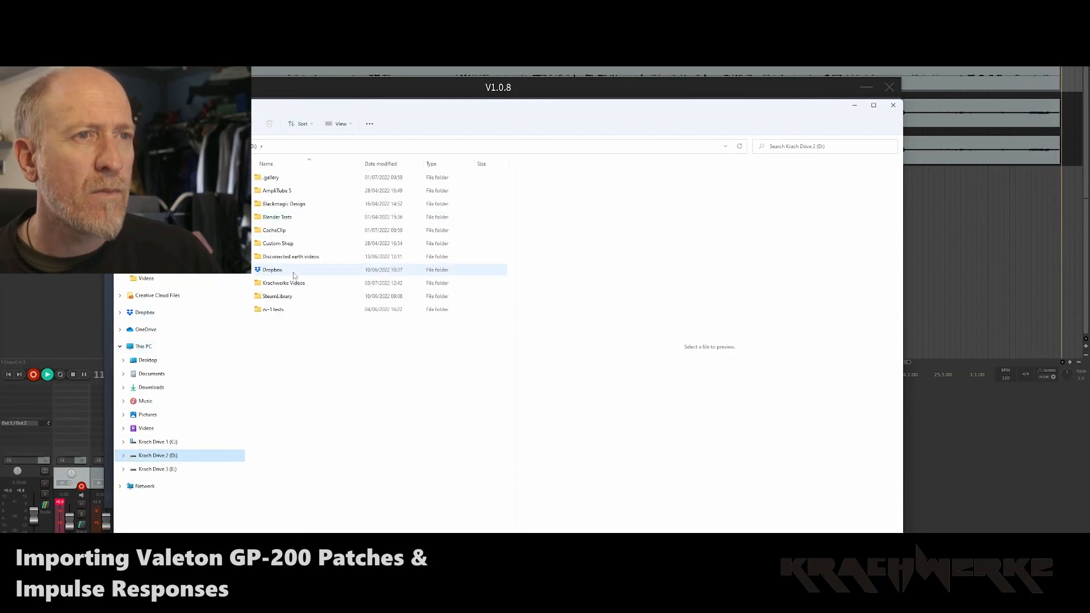
{"action": "double_click", "coordinate": [283, 283]}
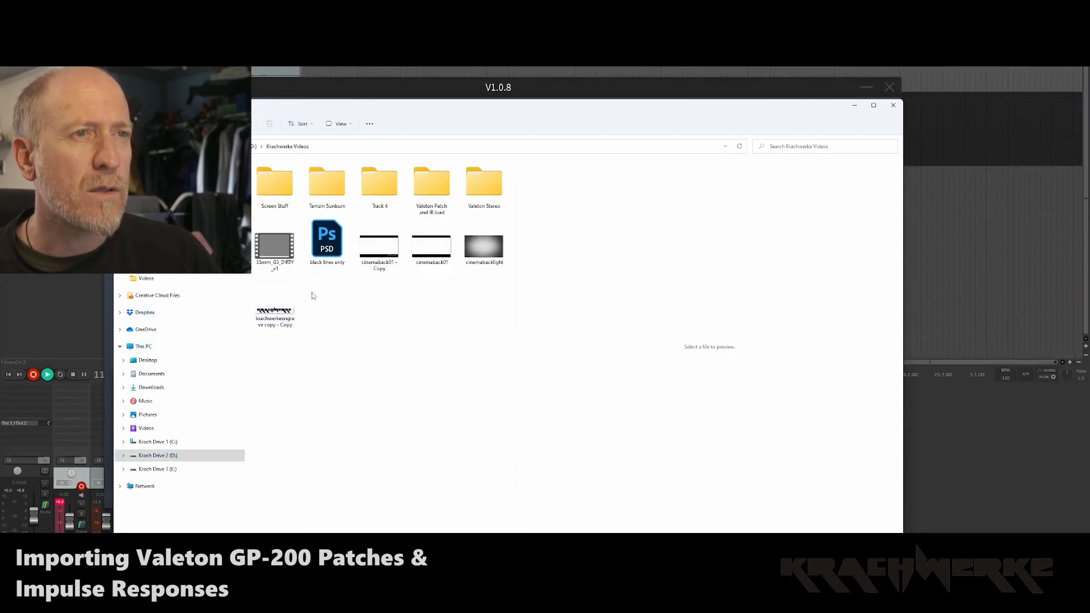
{"action": "left_click", "coordinate": [431, 181]}
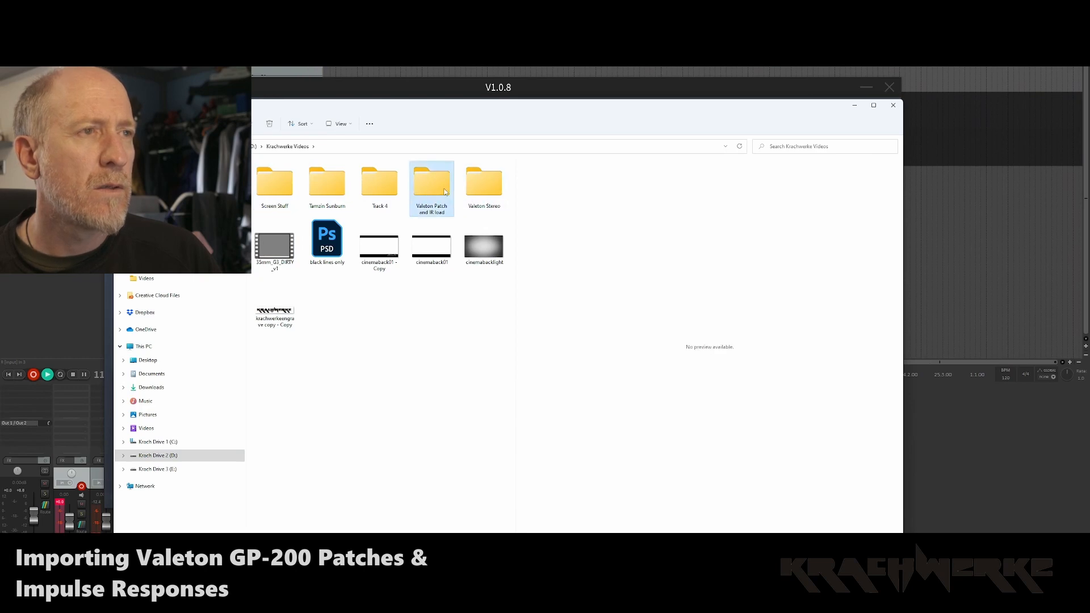
{"action": "double_click", "coordinate": [431, 180]}
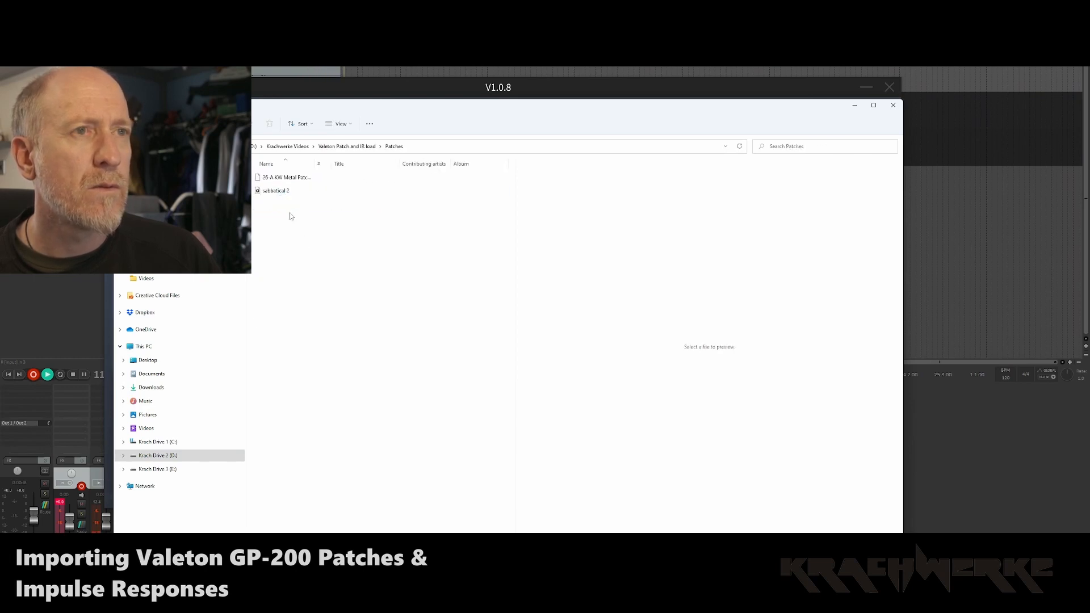
{"action": "left_click", "coordinate": [288, 177]}
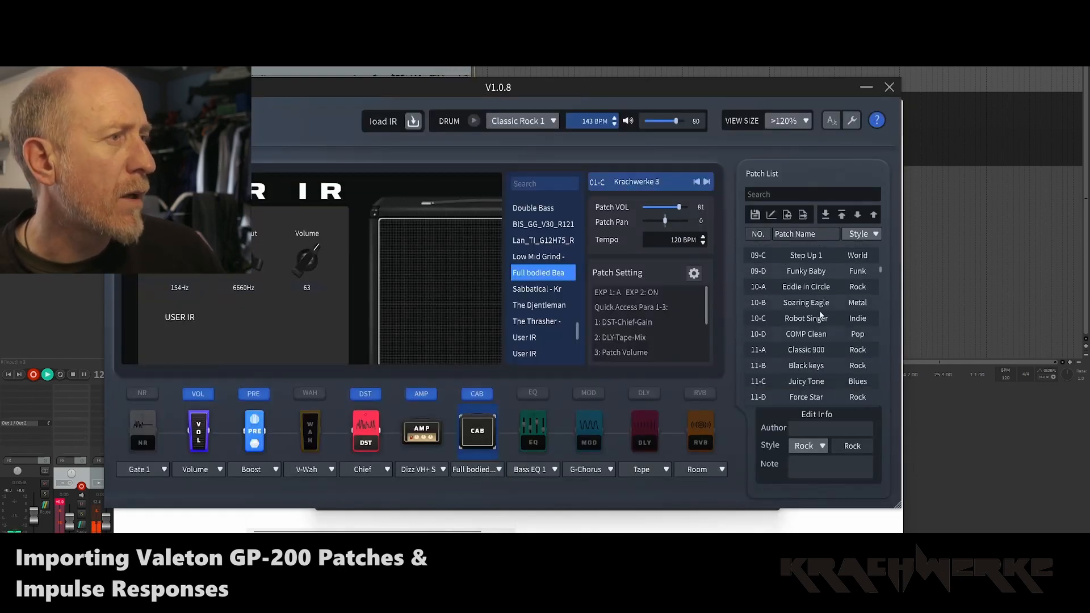
- Scroll the Patch List down to slot 26-A 'It's GP-200'
{"action": "scroll", "scroll_direction": "down", "scroll_amount": 3}
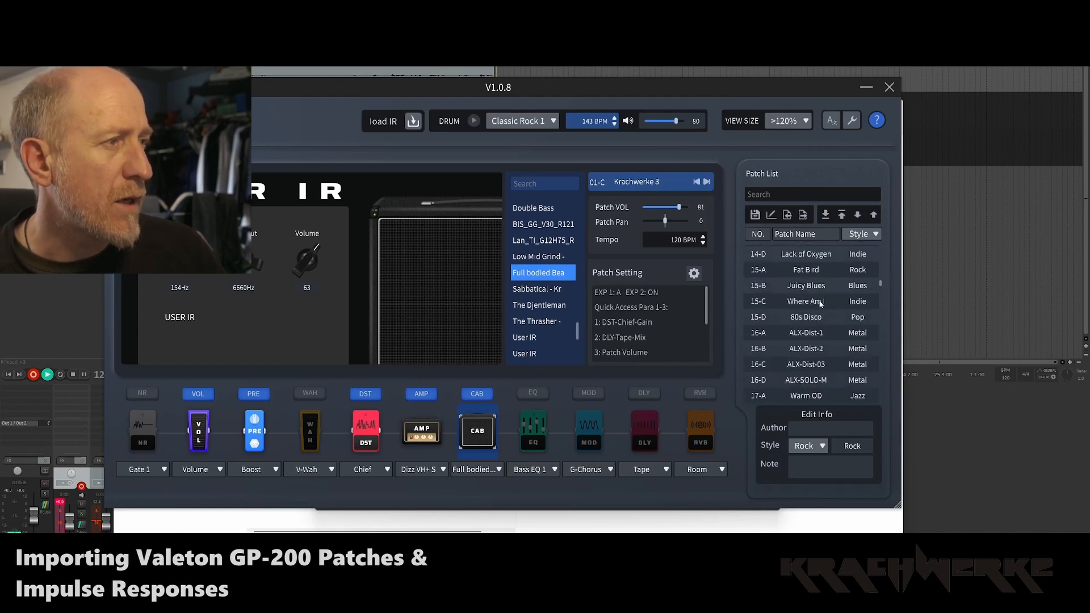
{"action": "scroll", "scroll_direction": "down", "scroll_amount": 3}
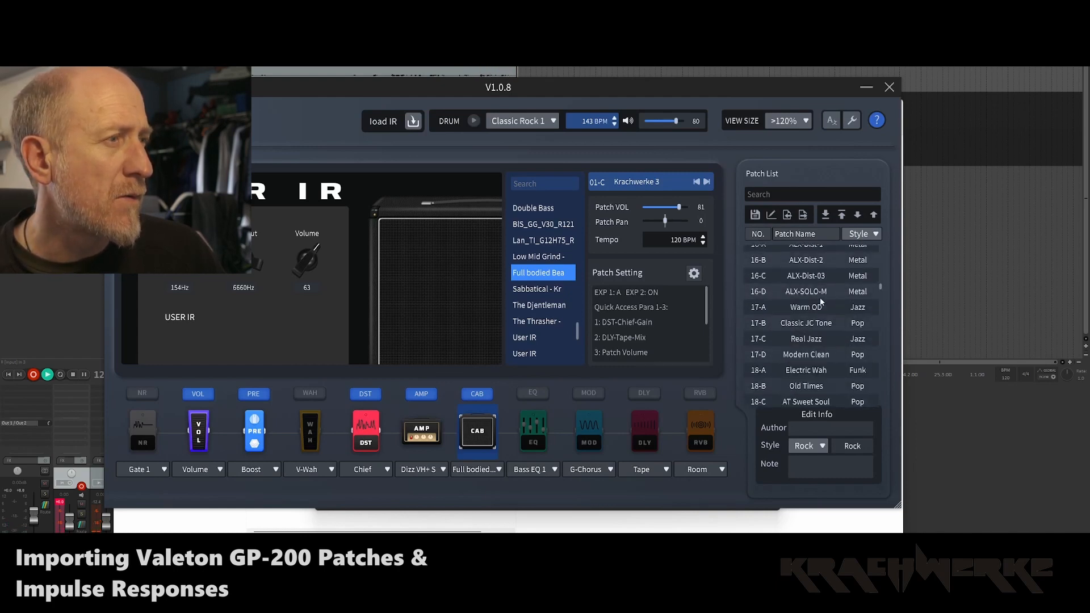
{"action": "scroll", "scroll_direction": "down", "scroll_amount": 3}
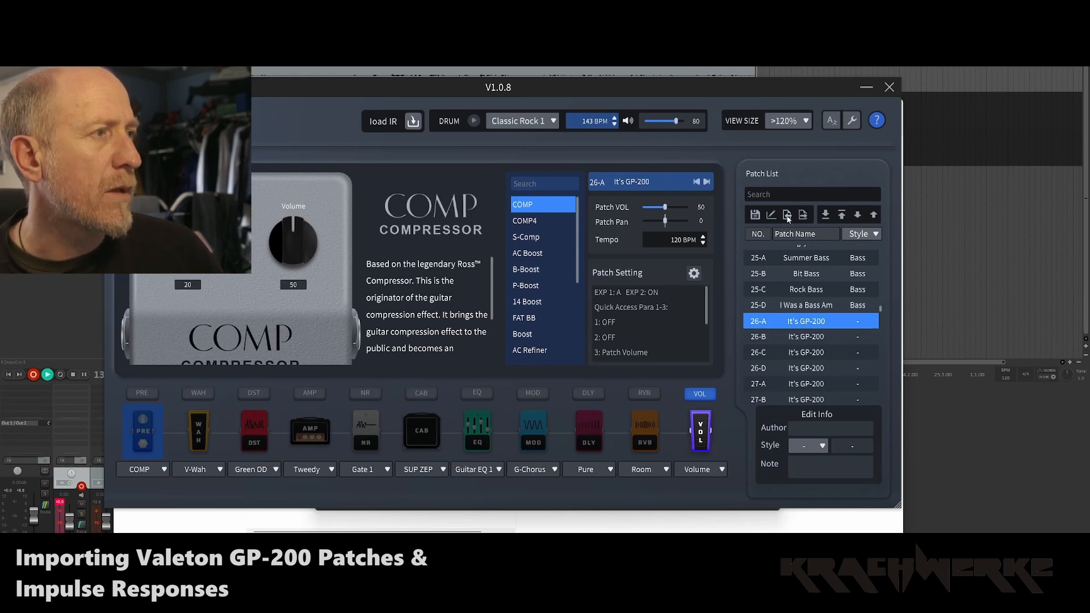
- Import '26-A KW Metal Patch.prst' from the Patches folder into slot 26-A, reaching the overwrite prompt
{"action": "left_click", "coordinate": [785, 214]}
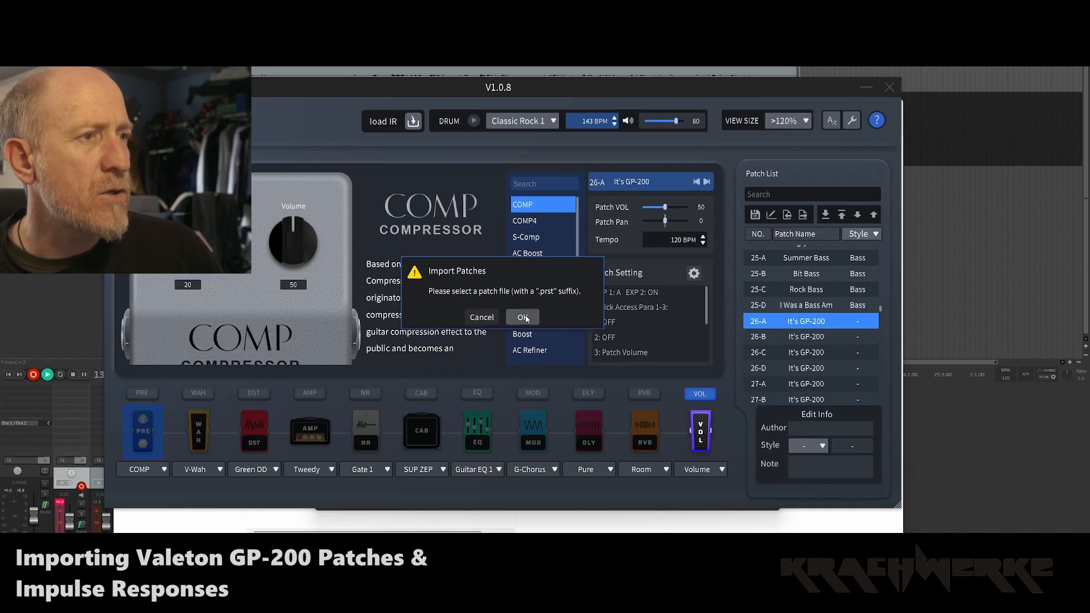
{"action": "left_click", "coordinate": [522, 316]}
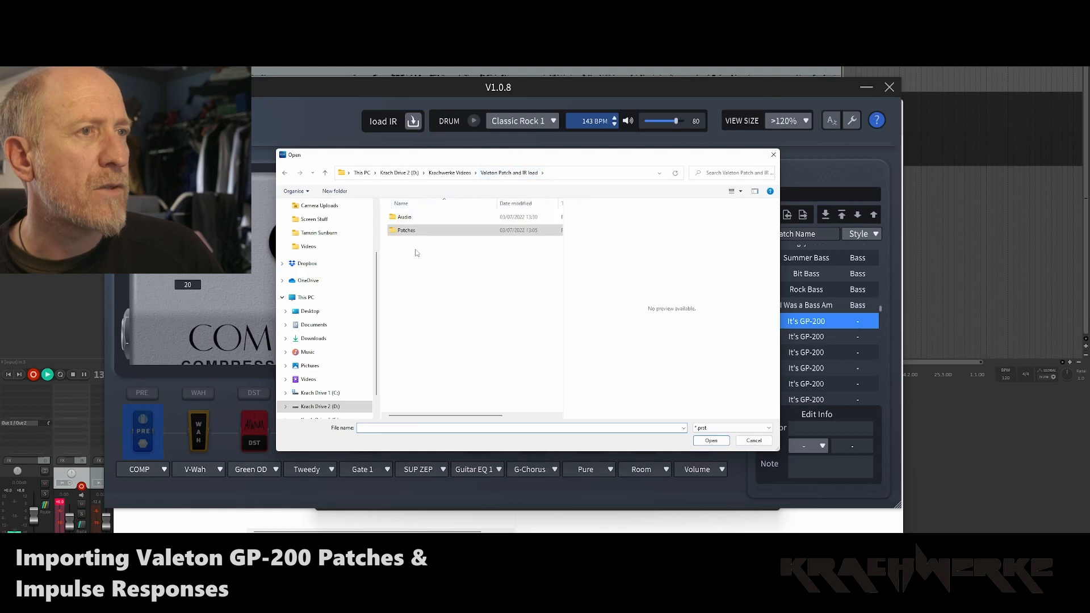
{"action": "double_click", "coordinate": [405, 231]}
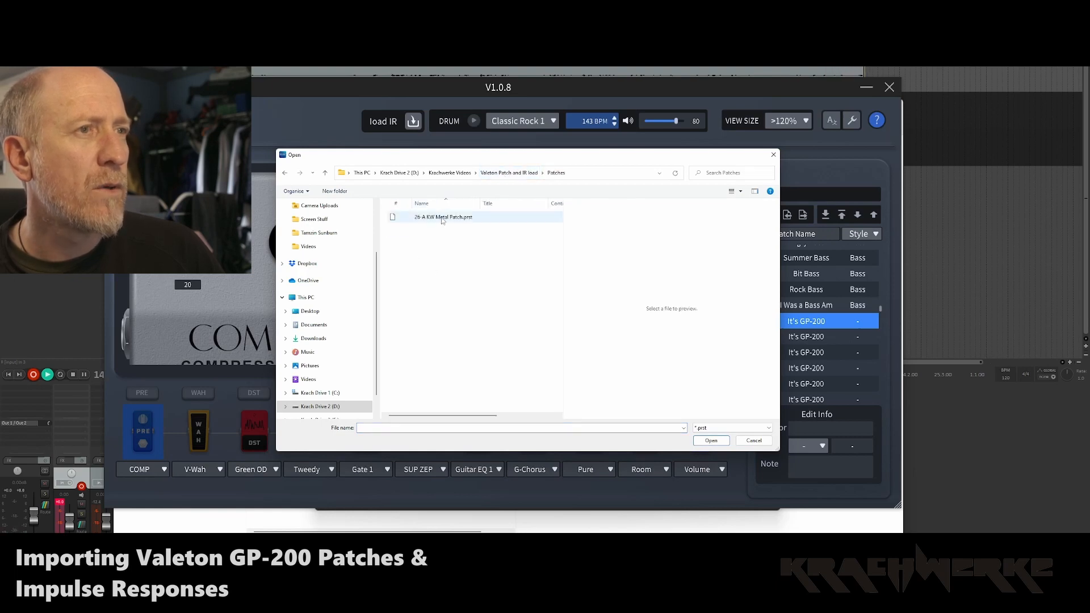
{"action": "left_click", "coordinate": [443, 217]}
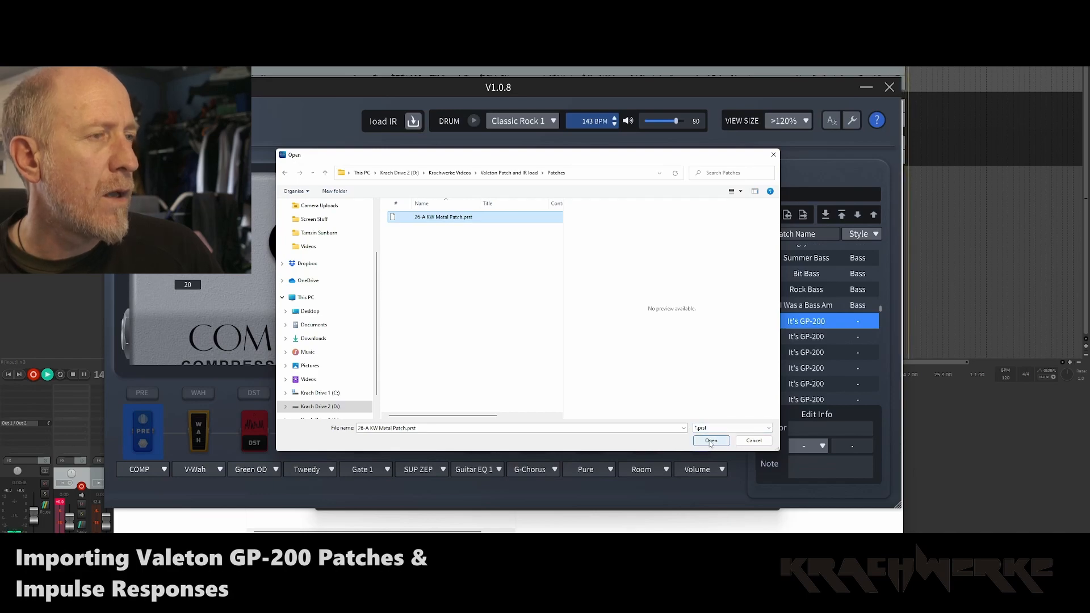
{"action": "left_click", "coordinate": [711, 441]}
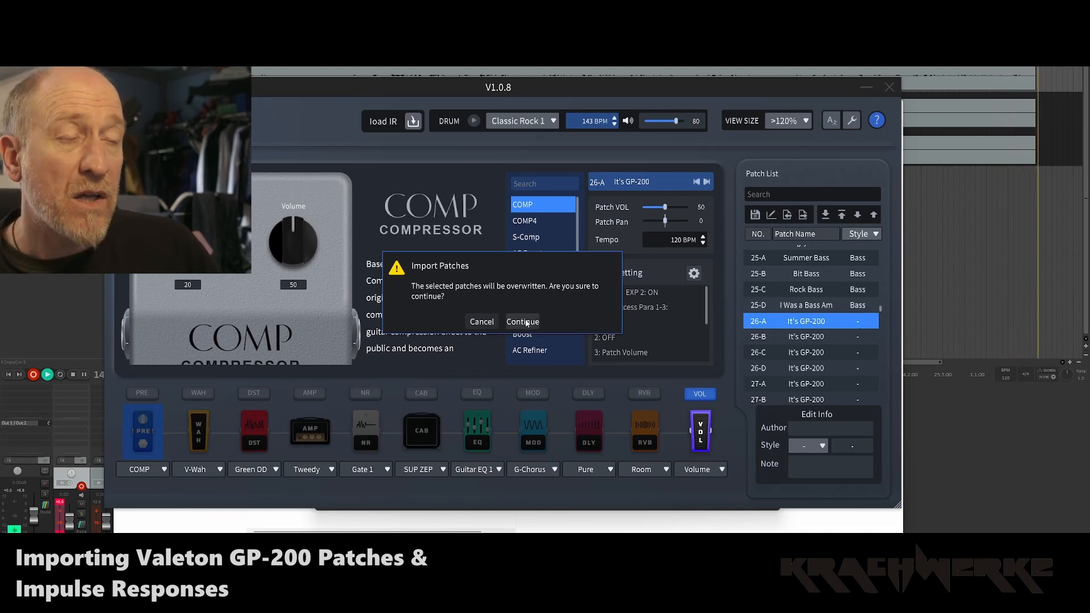
- Confirm overwriting slot 26-A with KW Metal Patch and dismiss the import success message
{"action": "left_click", "coordinate": [522, 322]}
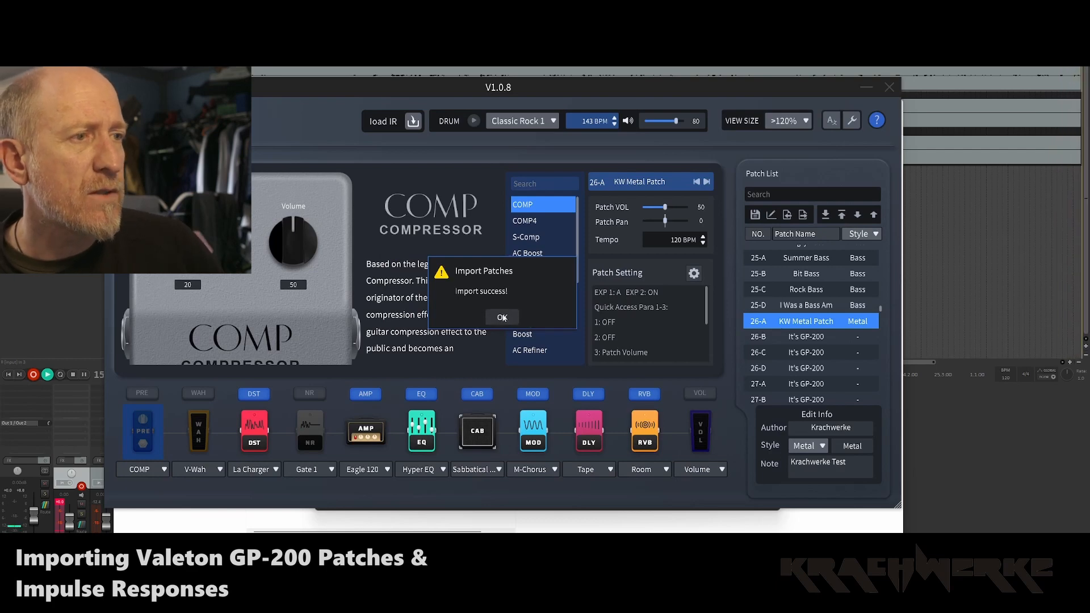
{"action": "left_click", "coordinate": [502, 317]}
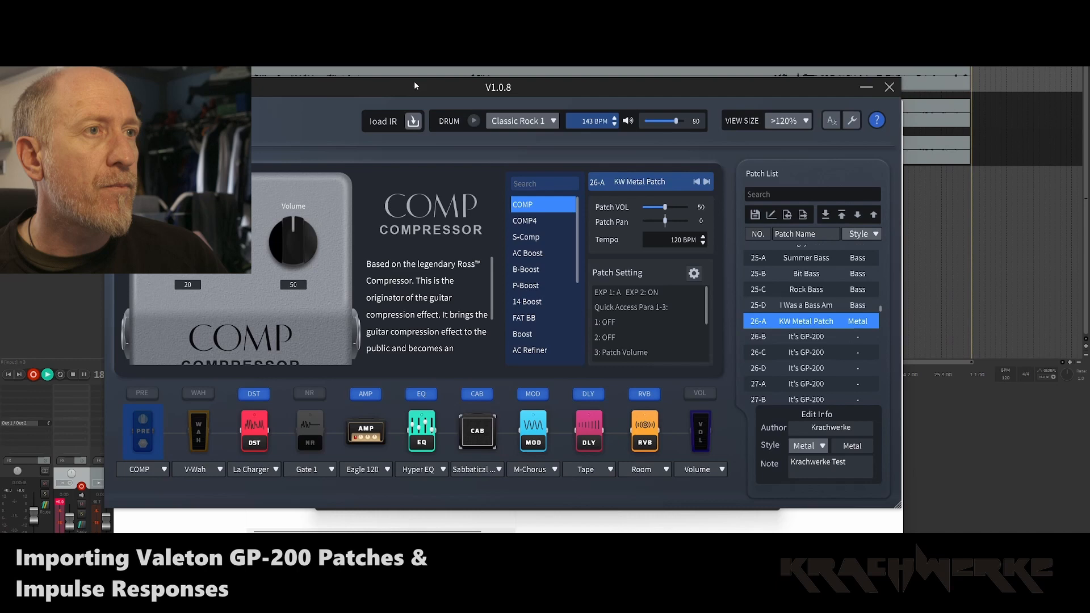
{"action": "mouse_move", "coordinate": [379, 153]}
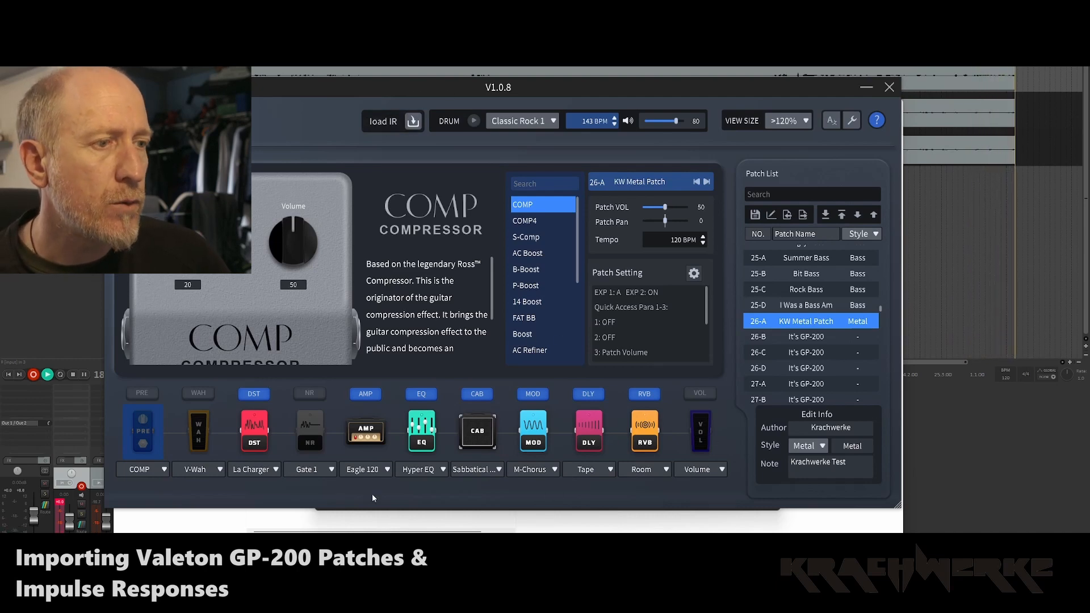
- Switch the KW Metal Patch cab to the first User IR and start loading an impulse response
{"action": "left_click", "coordinate": [476, 429]}
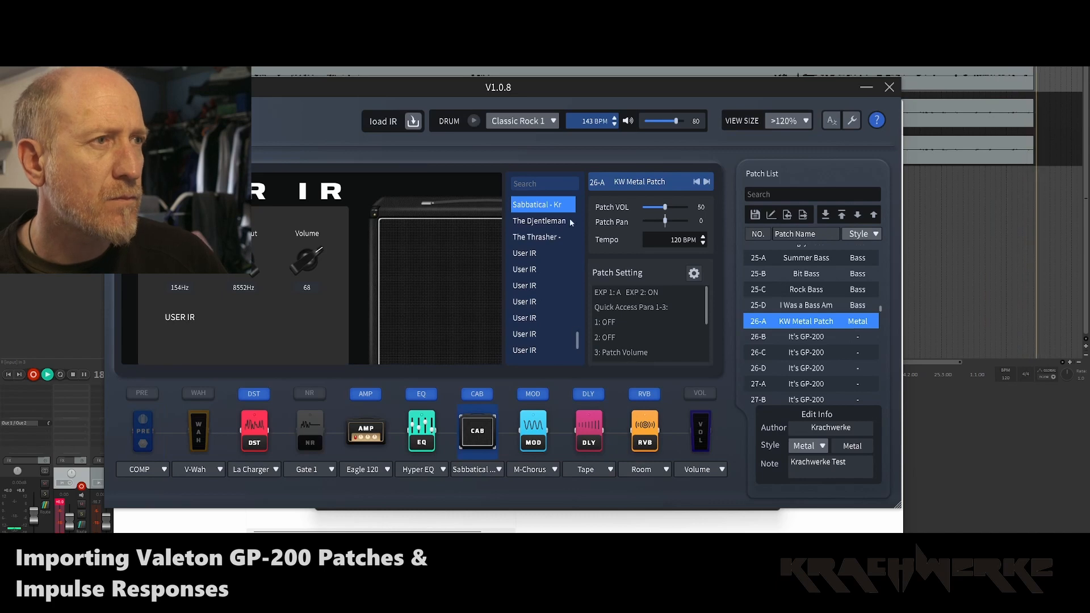
{"action": "left_click", "coordinate": [543, 252]}
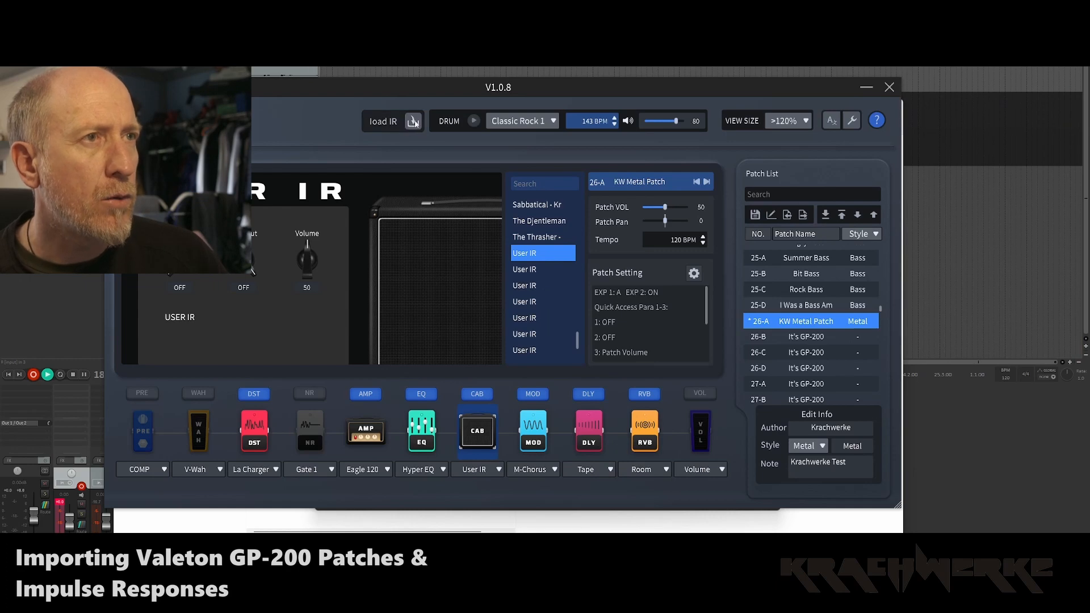
{"action": "left_click", "coordinate": [411, 121]}
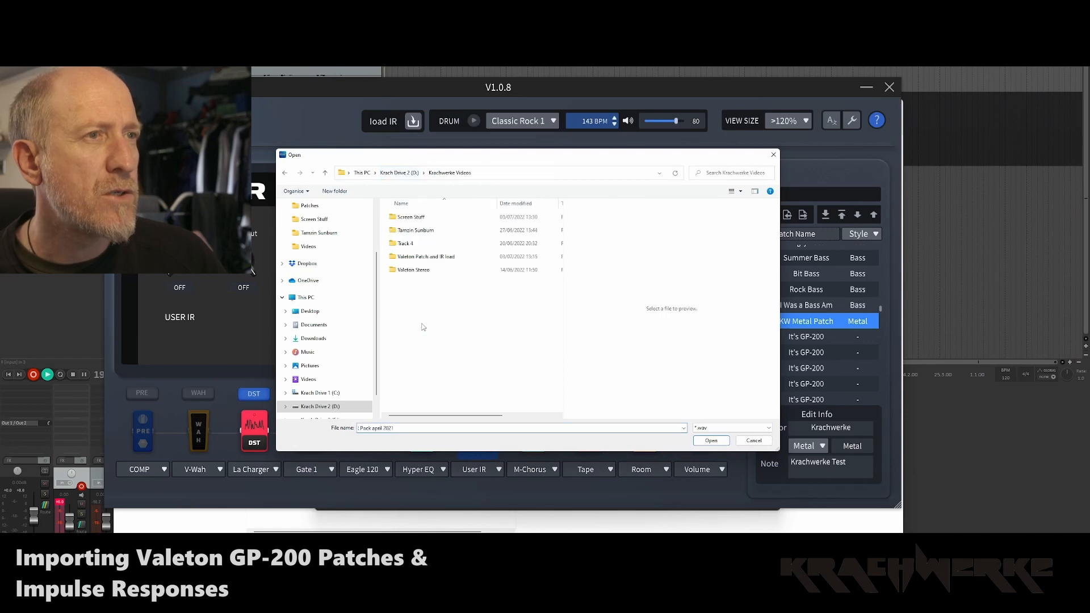
- Choose 'sabbatical 2' from Valeton Patch and IR load > Patches as the IR file
{"action": "double_click", "coordinate": [423, 257]}
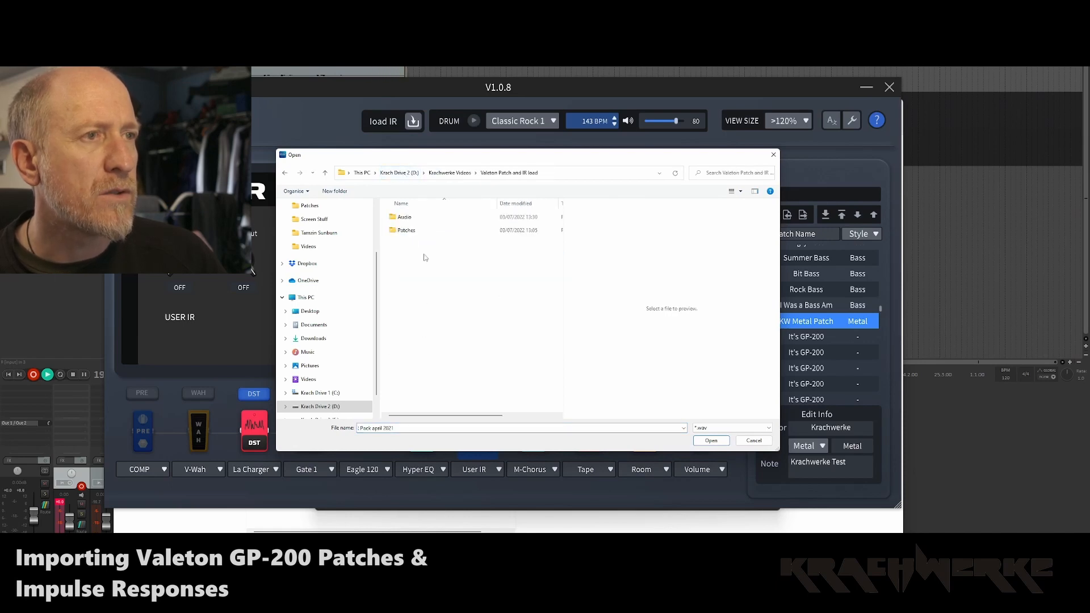
{"action": "double_click", "coordinate": [404, 229]}
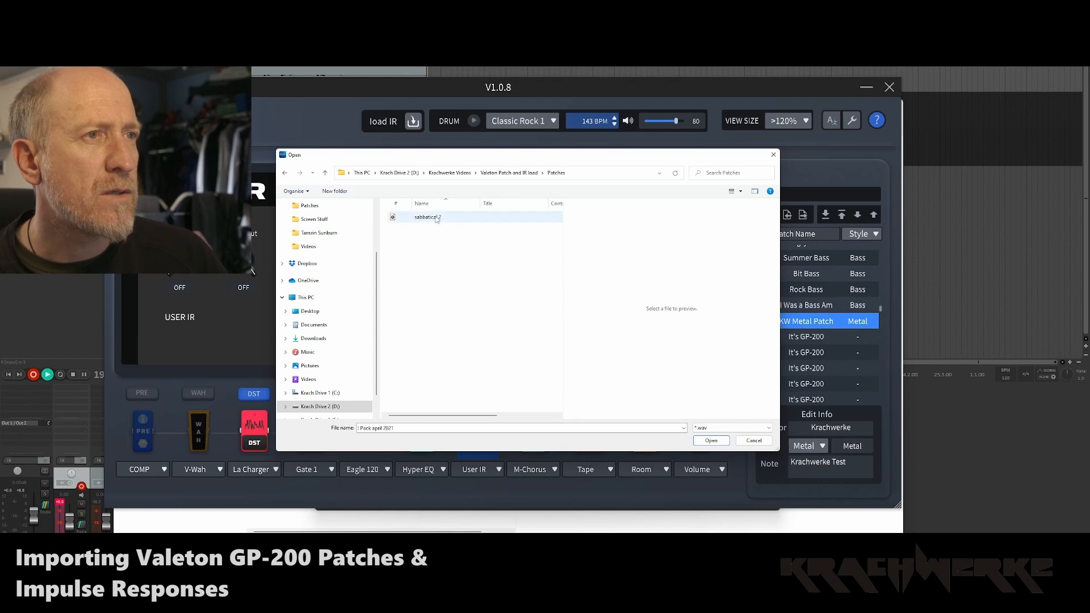
{"action": "mouse_move", "coordinate": [428, 217]}
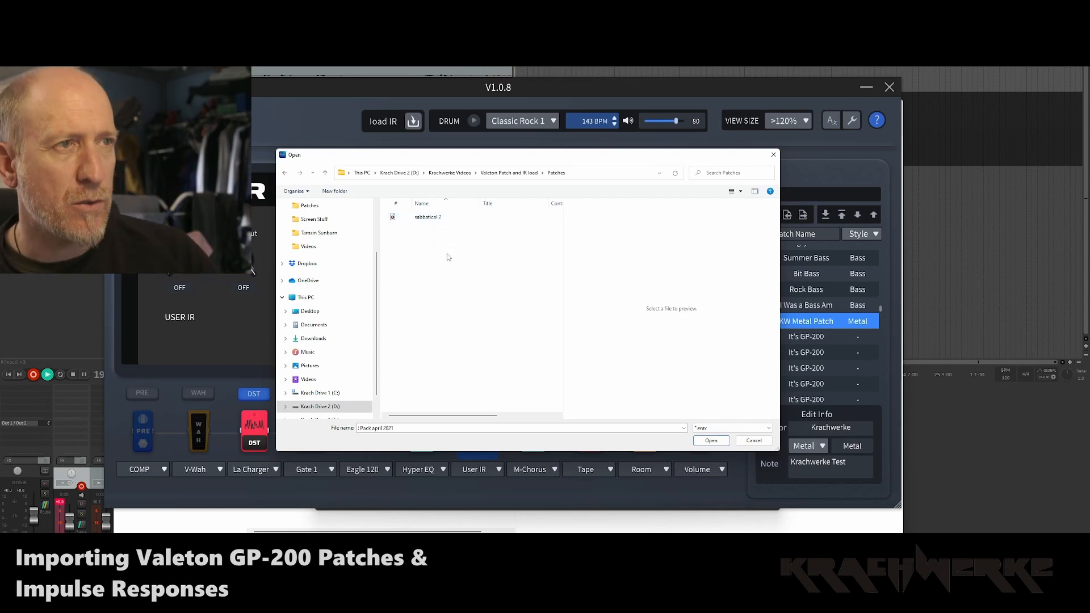
{"action": "left_click", "coordinate": [710, 441]}
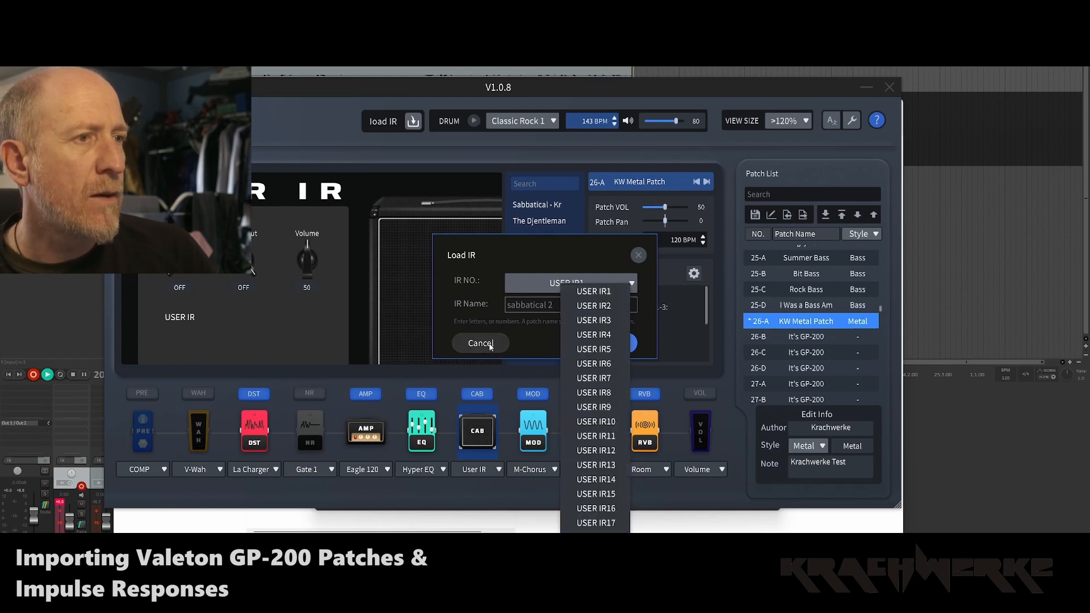
- Reload 'sabbatical 2', store it in USER IR1 and assign it to the cab
{"action": "left_click", "coordinate": [480, 343]}
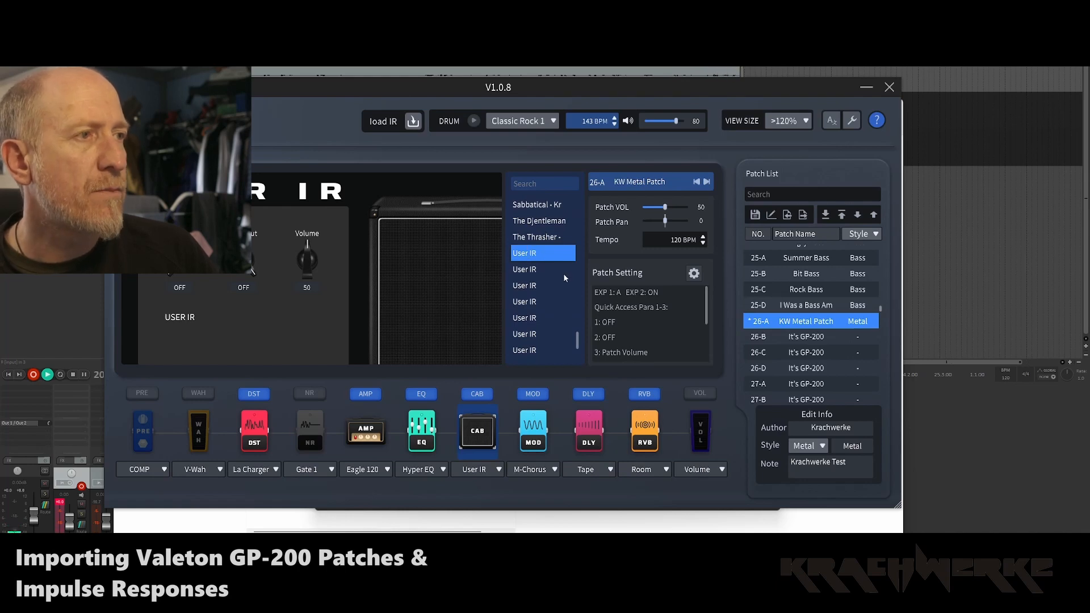
{"action": "left_click", "coordinate": [393, 120]}
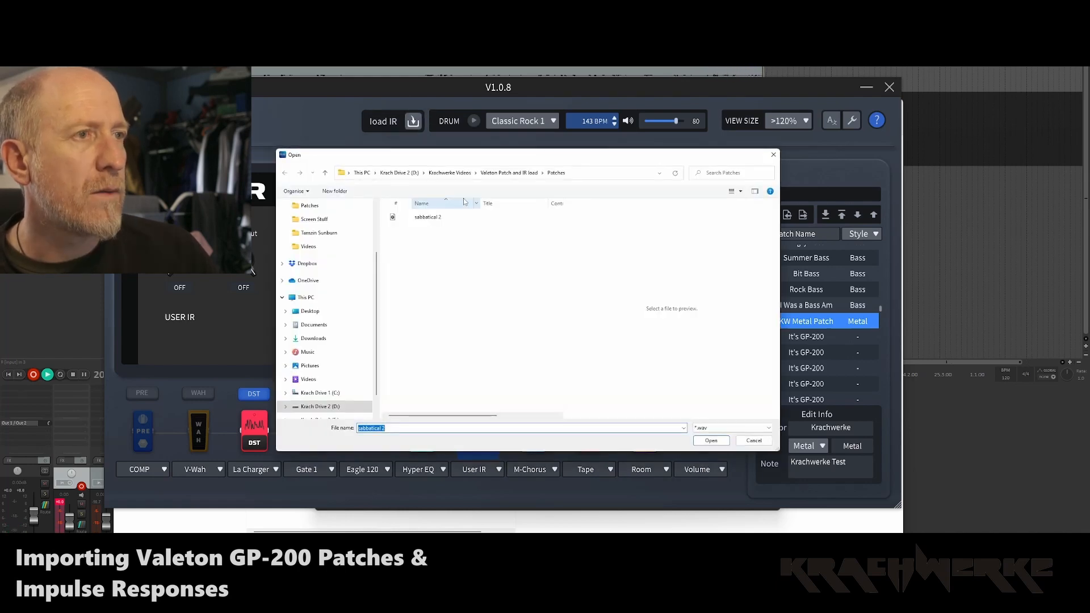
{"action": "left_click", "coordinate": [428, 216]}
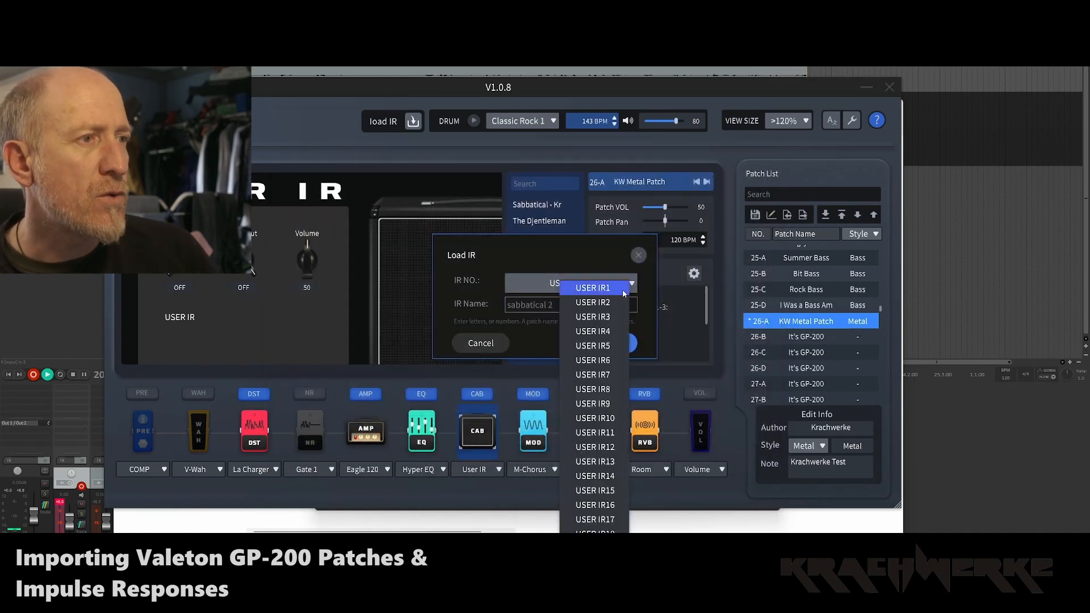
{"action": "mouse_move", "coordinate": [596, 302]}
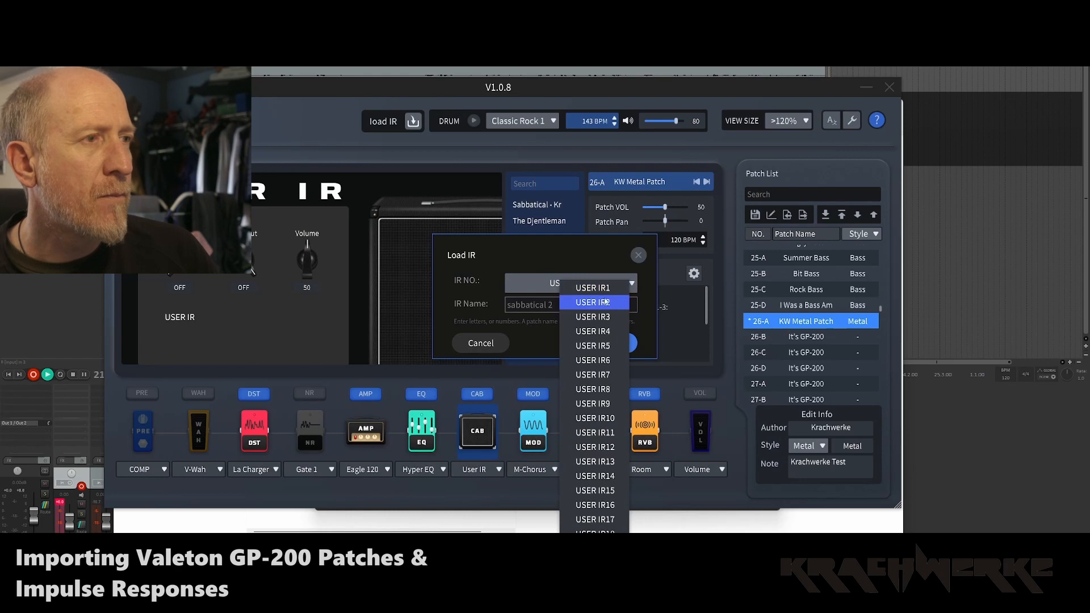
{"action": "mouse_move", "coordinate": [592, 287]}
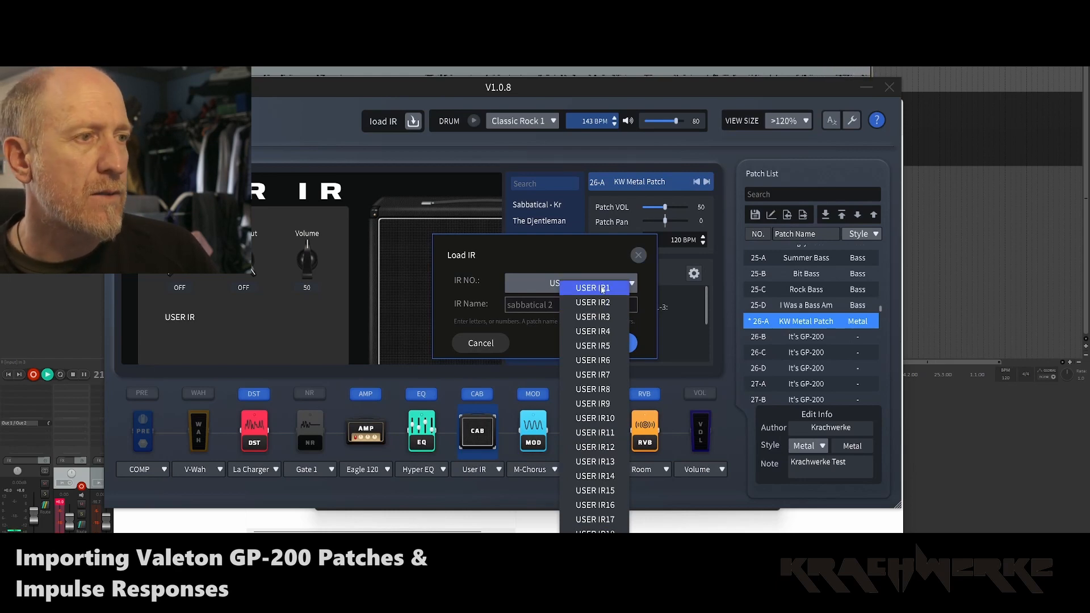
{"action": "left_click", "coordinate": [608, 343]}
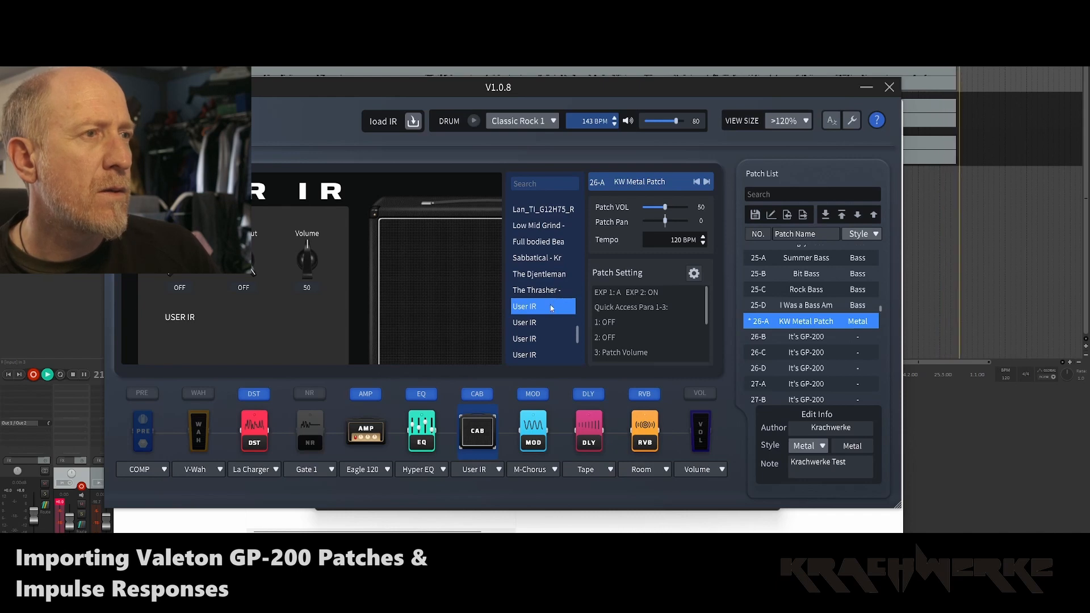
{"action": "left_click", "coordinate": [543, 258]}
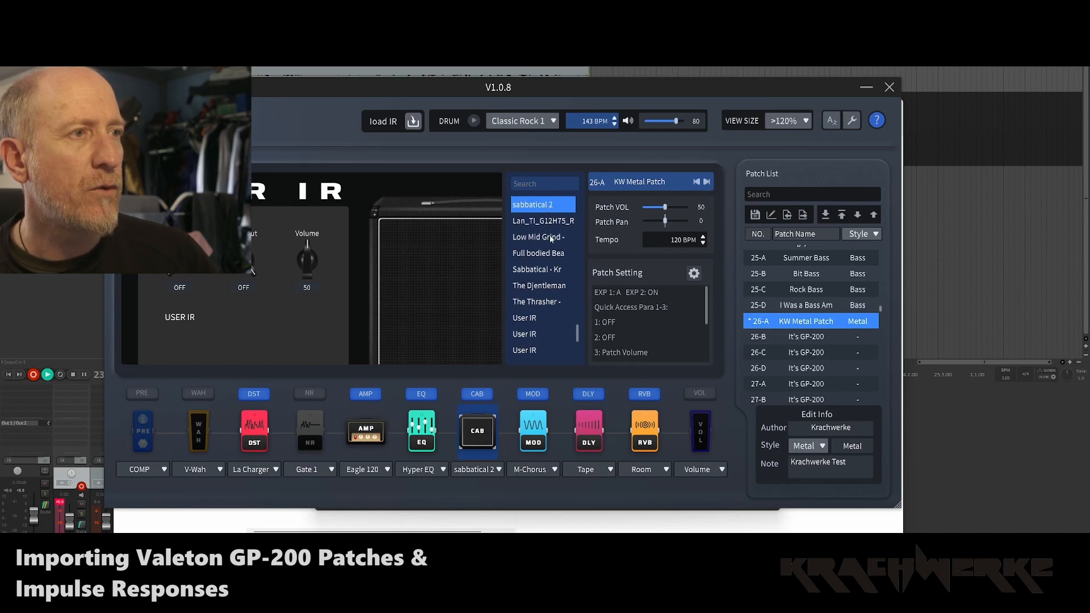
{"action": "mouse_move", "coordinate": [553, 304]}
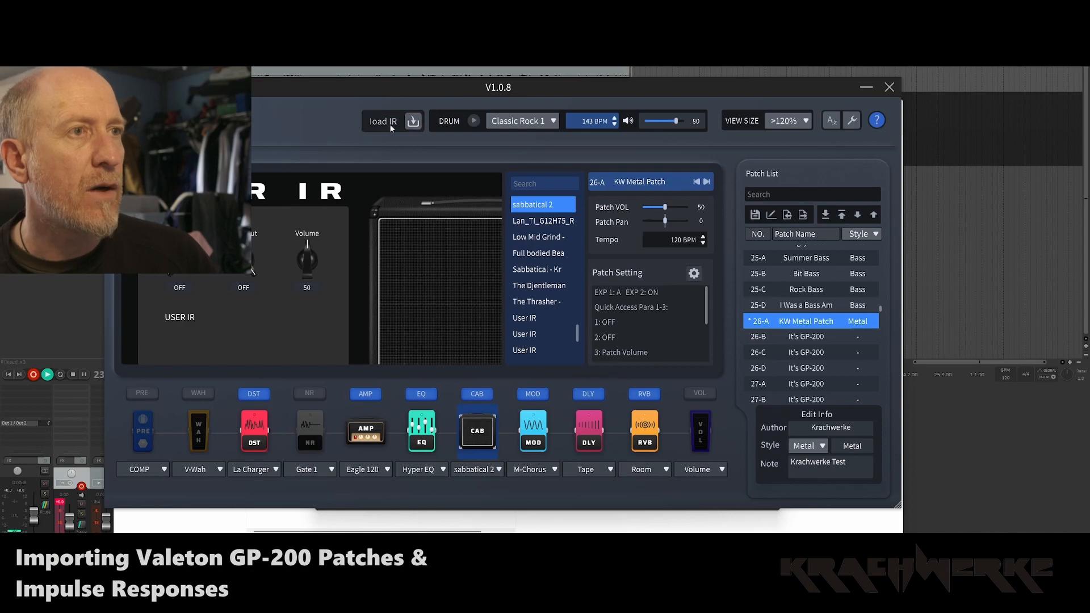
- Load 'sabbatical 2' again into USER IR3 and acknowledge the success message
{"action": "left_click", "coordinate": [382, 120]}
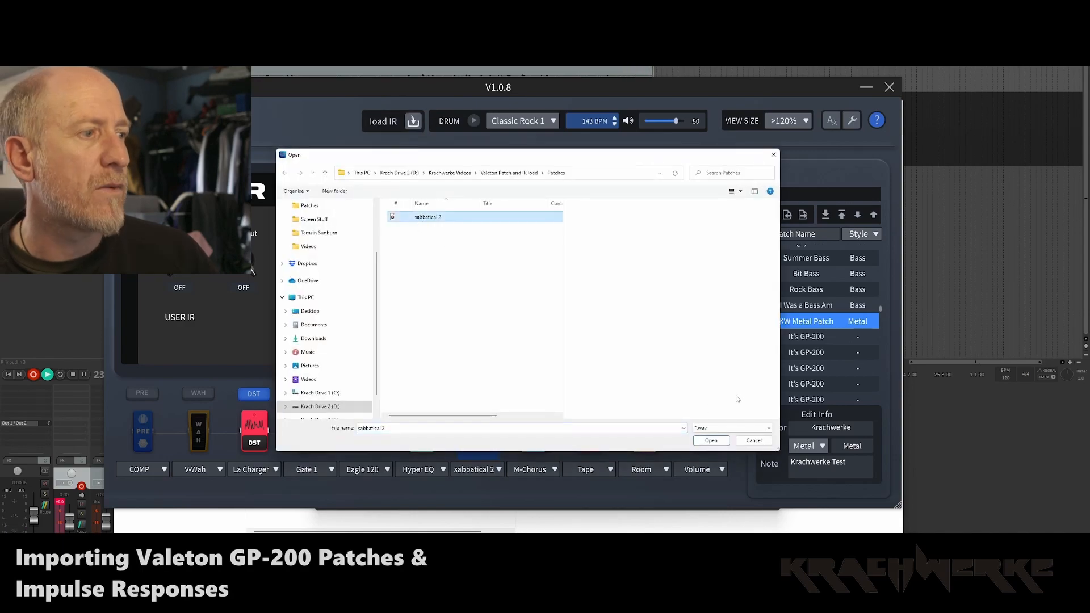
{"action": "left_click", "coordinate": [568, 283]}
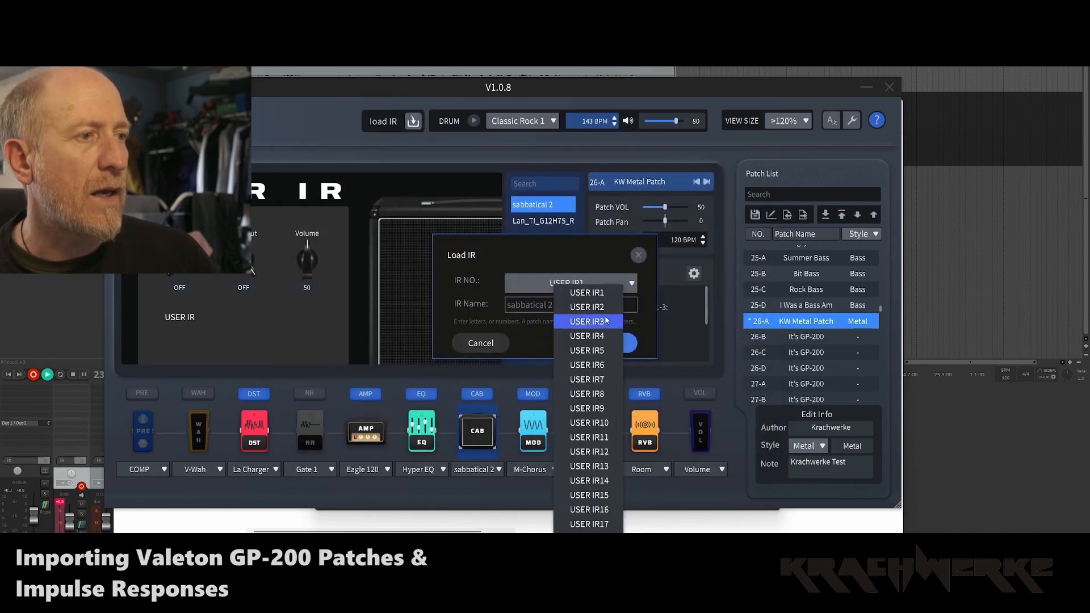
{"action": "left_click", "coordinate": [606, 343]}
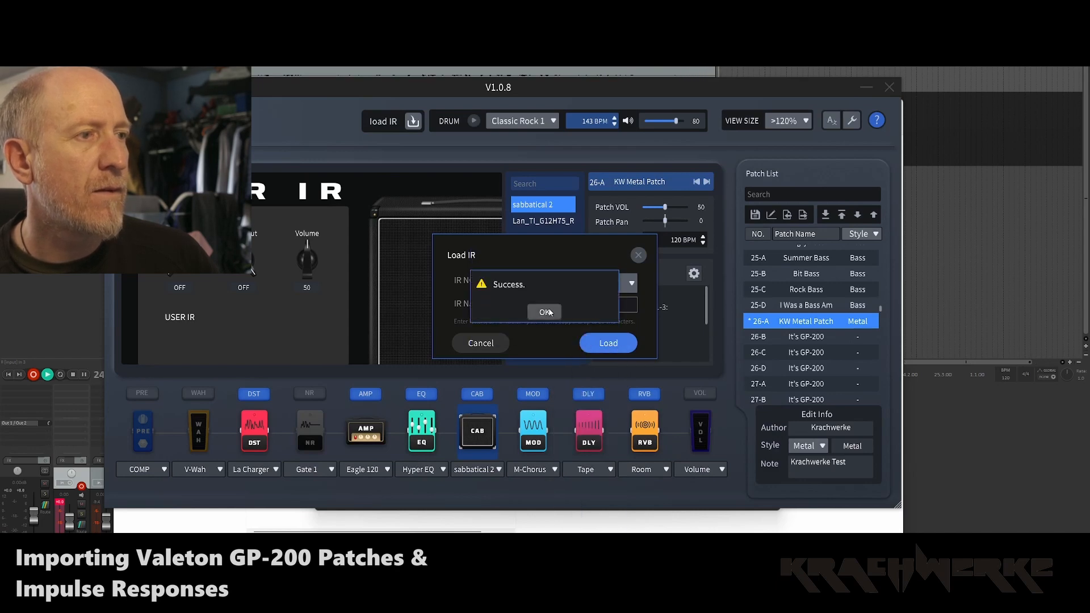
{"action": "left_click", "coordinate": [543, 311]}
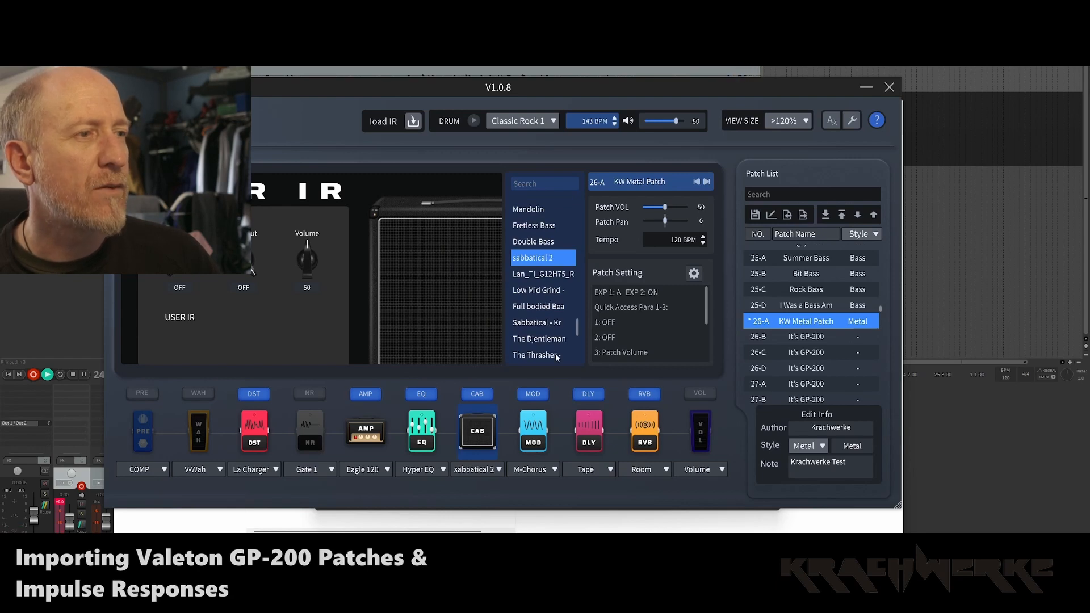
{"action": "scroll", "scroll_direction": "down", "scroll_amount": 3}
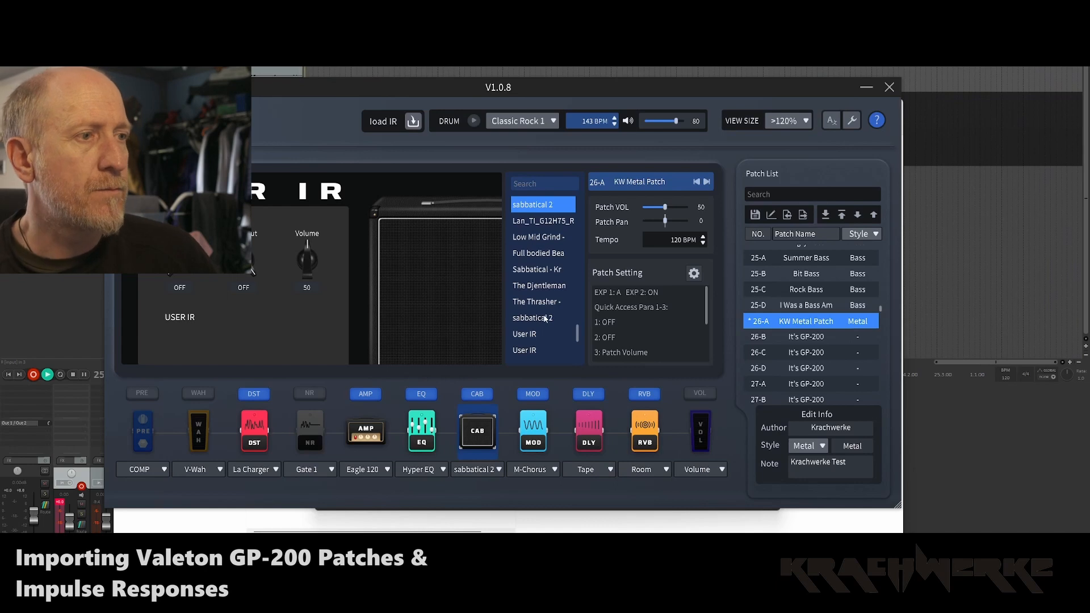
- Assign the second 'sabbatical 2' IR to the cab, set low cut to 146Hz and volume to 80
{"action": "left_click", "coordinate": [543, 318]}
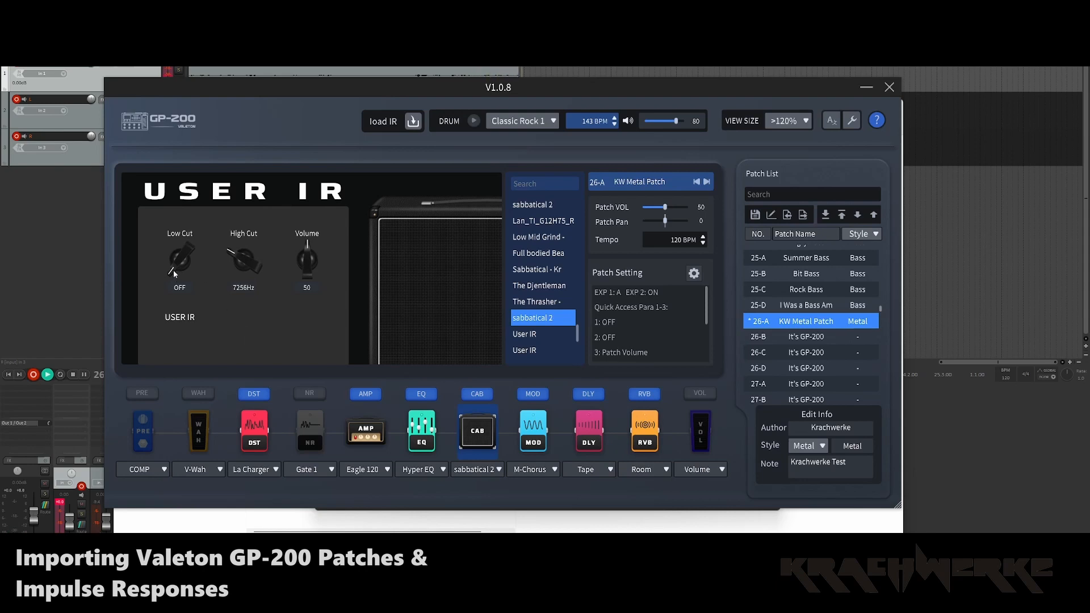
{"action": "mouse_move", "coordinate": [197, 295]}
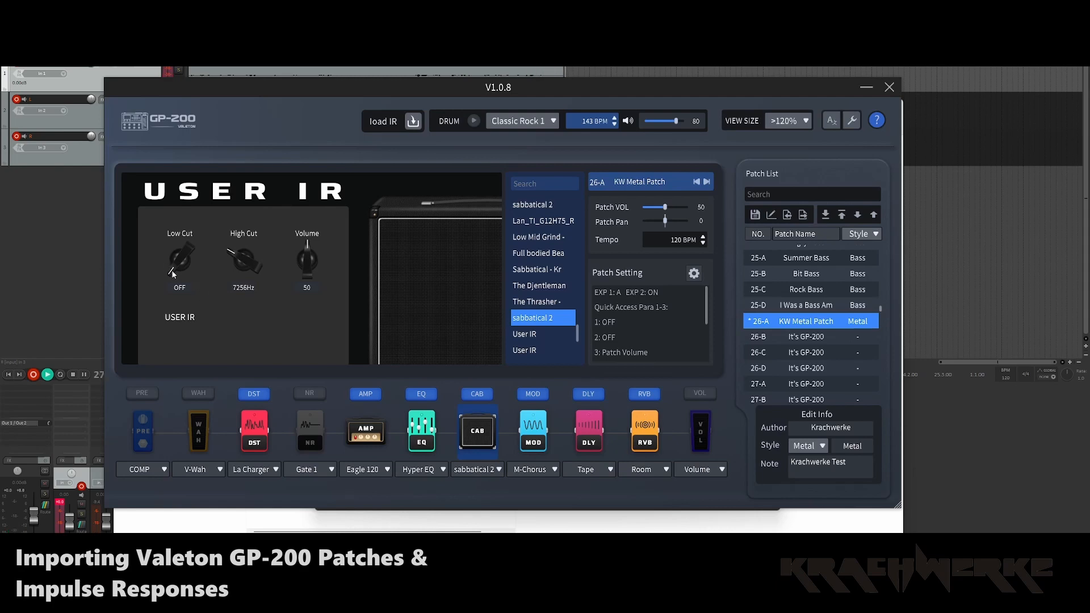
{"action": "left_click_drag", "start_coordinate": [180, 261], "coordinate": [174, 275]}
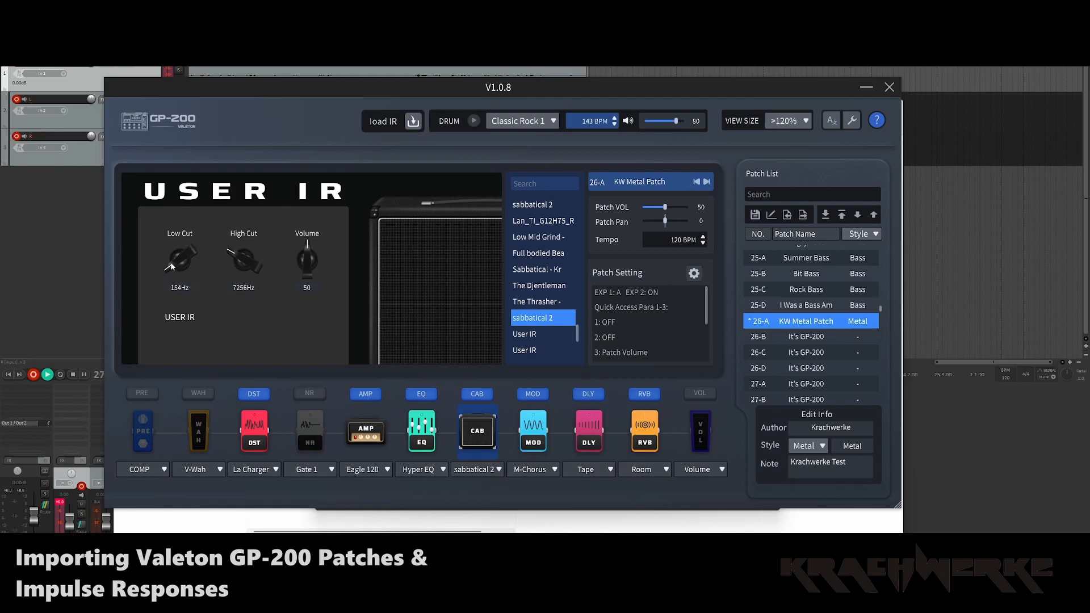
{"action": "left_click_drag", "start_coordinate": [179, 259], "coordinate": [179, 264]}
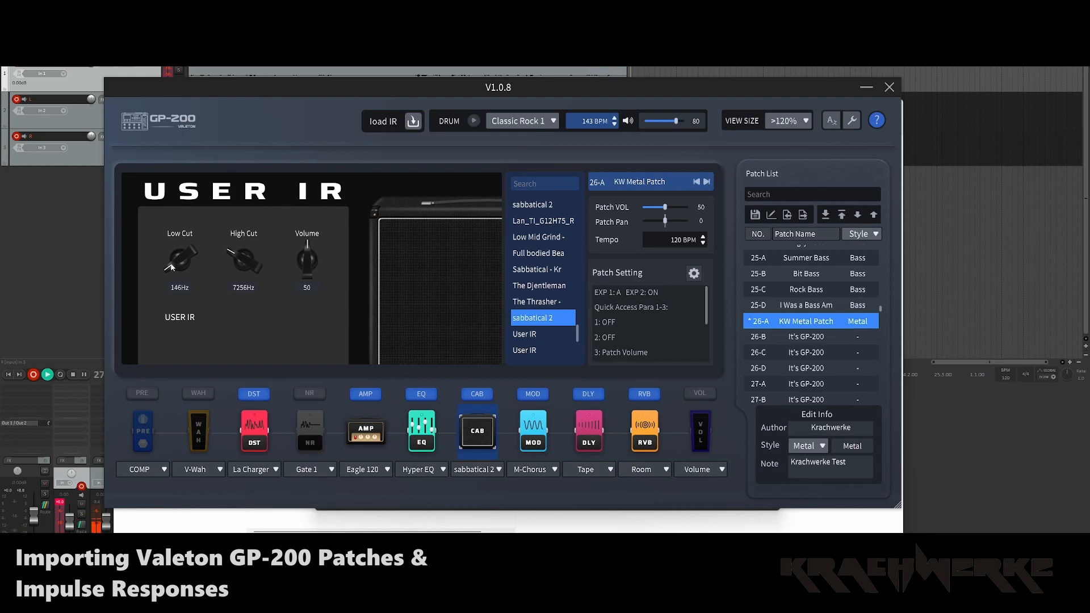
{"action": "left_click_drag", "start_coordinate": [307, 261], "coordinate": [307, 239]}
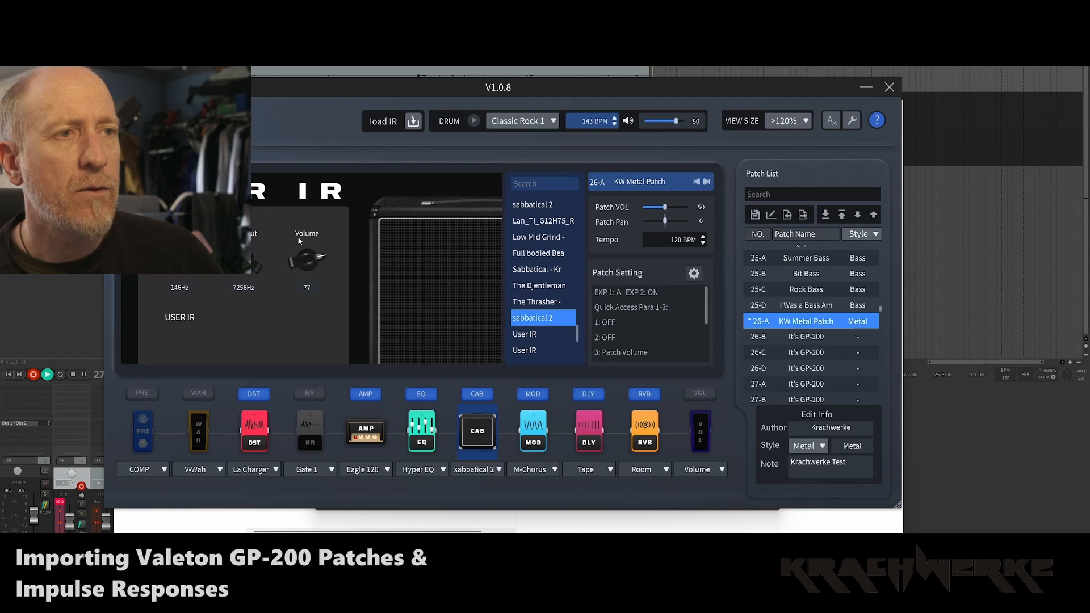
{"action": "left_click_drag", "start_coordinate": [306, 257], "coordinate": [307, 247]}
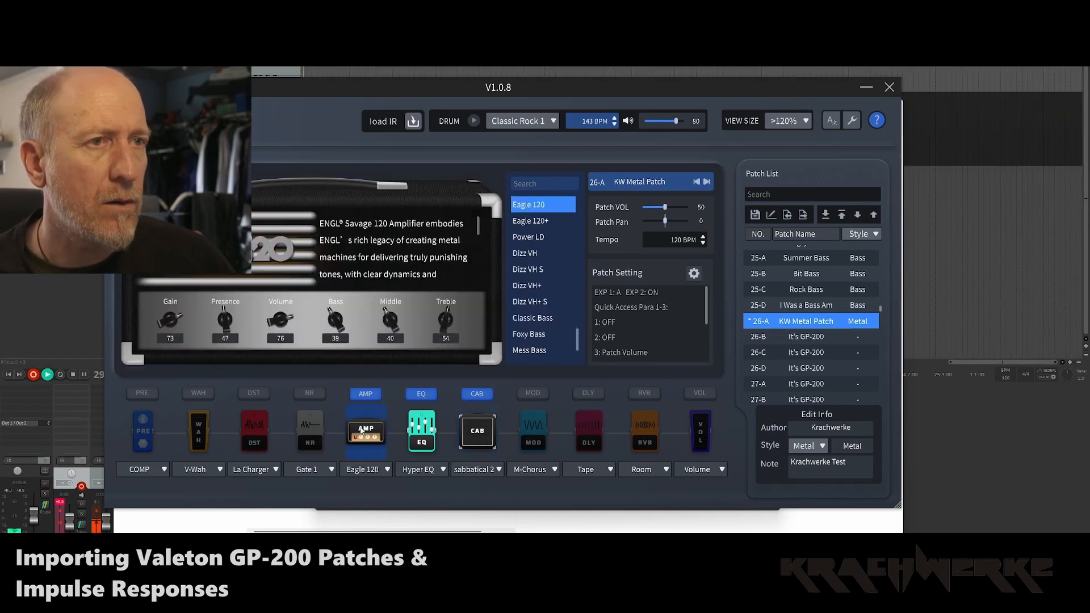
{"action": "left_click", "coordinate": [420, 431]}
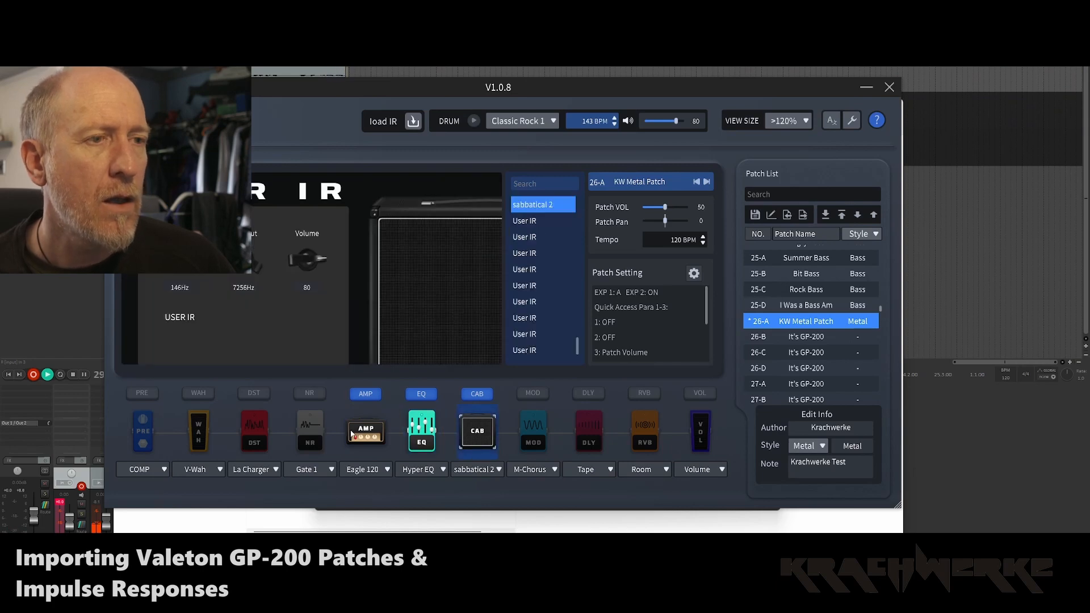
{"action": "left_click", "coordinate": [365, 432]}
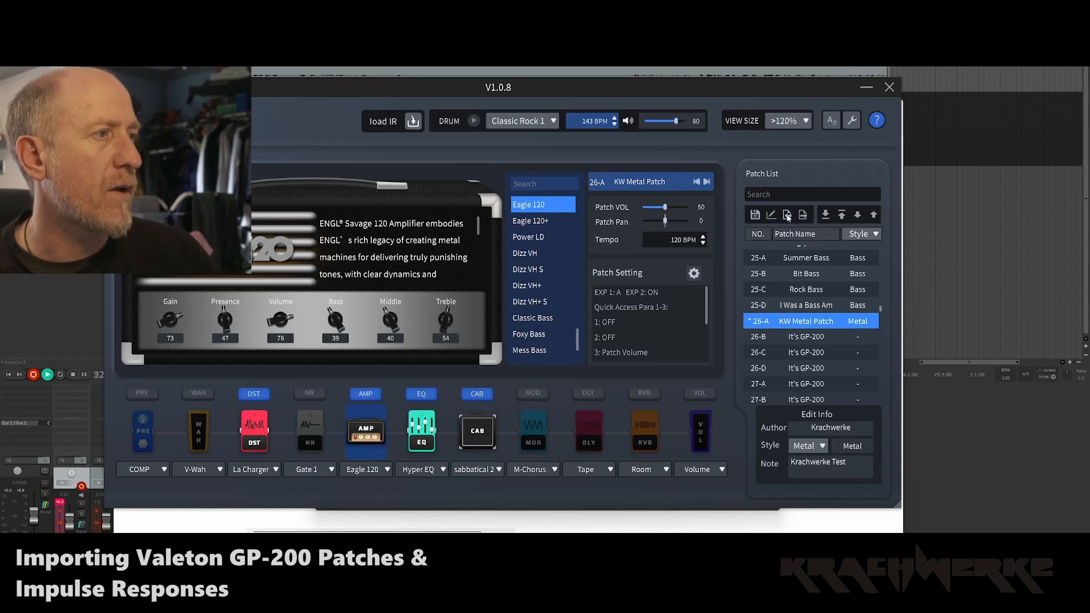
- Save the KW Metal Patch changes to slot 26-A via the Save Preset dialog
{"action": "left_click", "coordinate": [787, 214]}
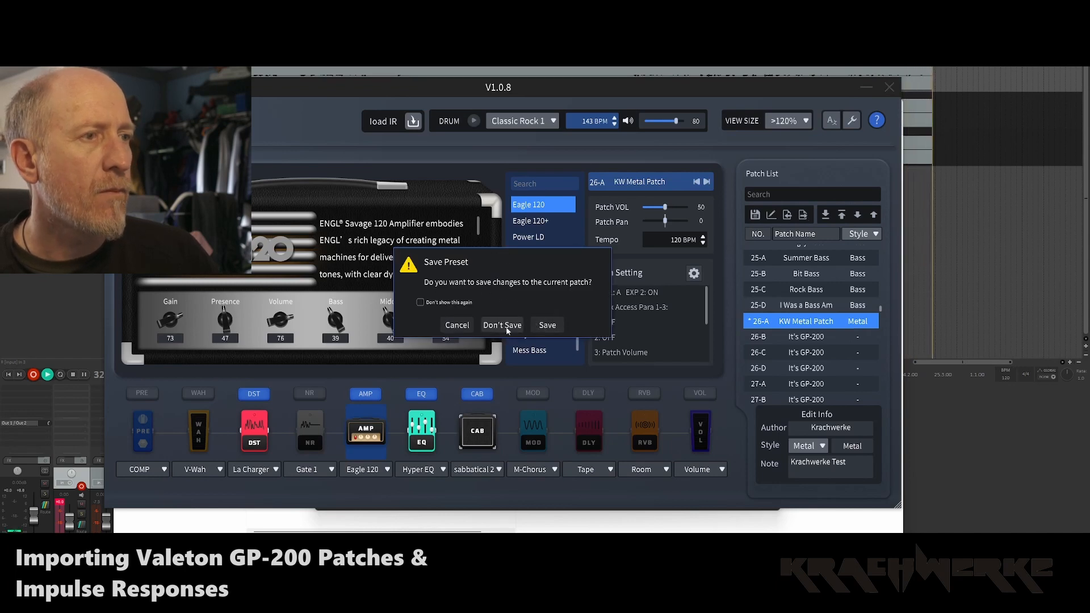
{"action": "left_click", "coordinate": [502, 325]}
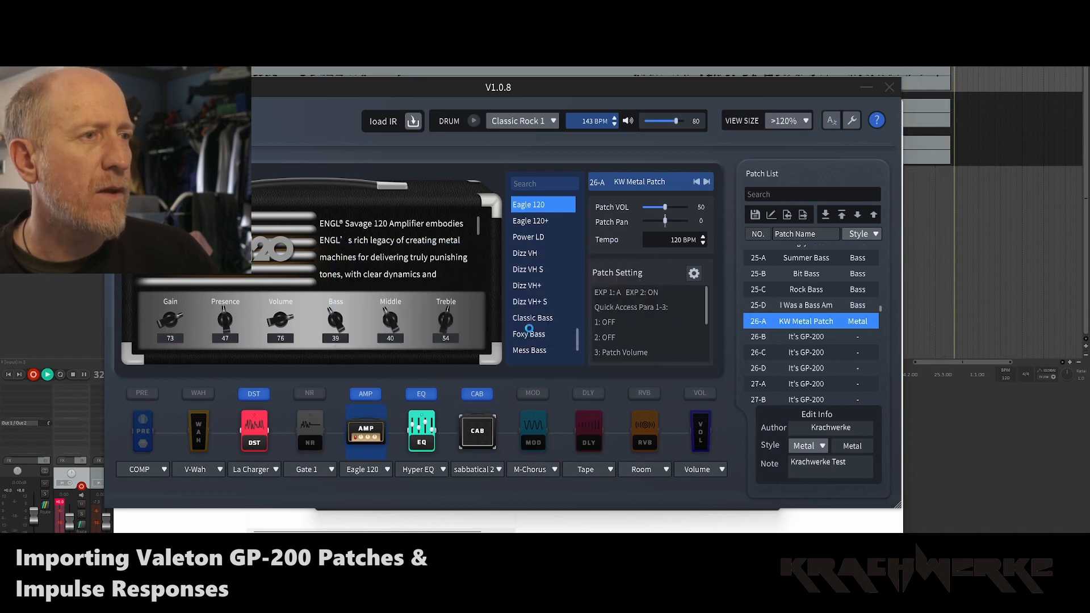